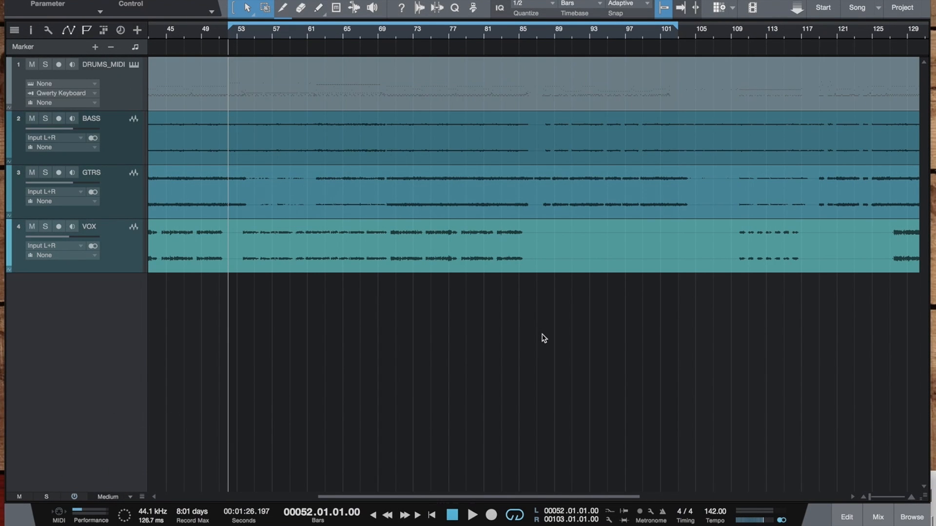
mouse_move(452, 253)
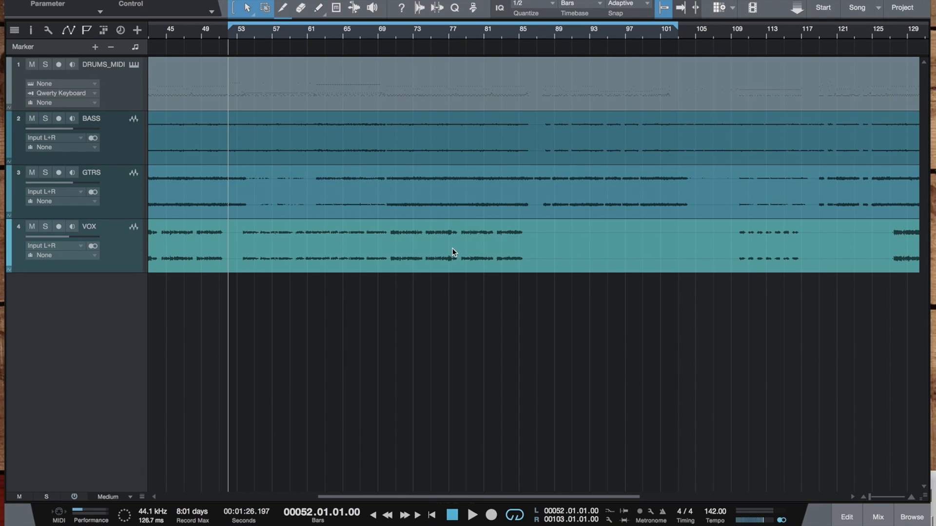
mouse_move(186, 53)
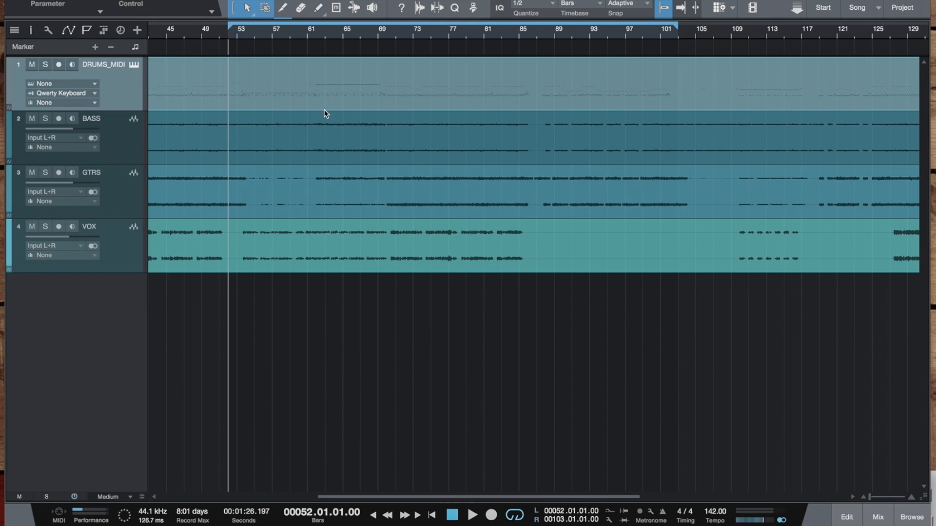
Open the DRUMS_MIDI part in the piano roll and scroll through its drum notes.
double_click(358, 83)
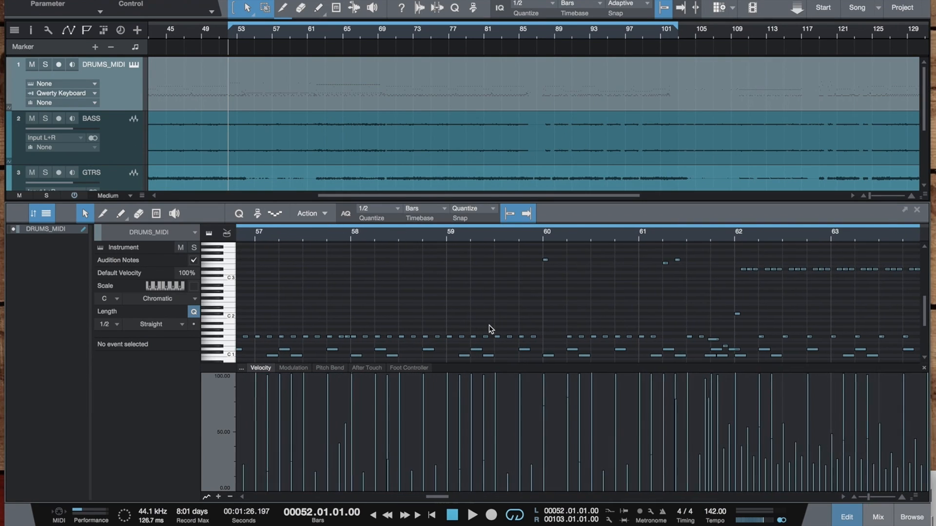
scroll(left, 3)
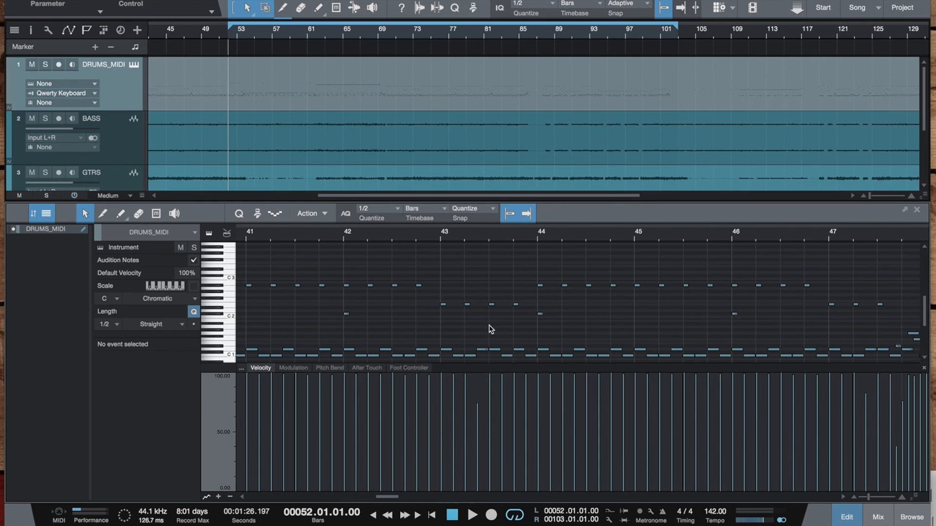
scroll(right, 3)
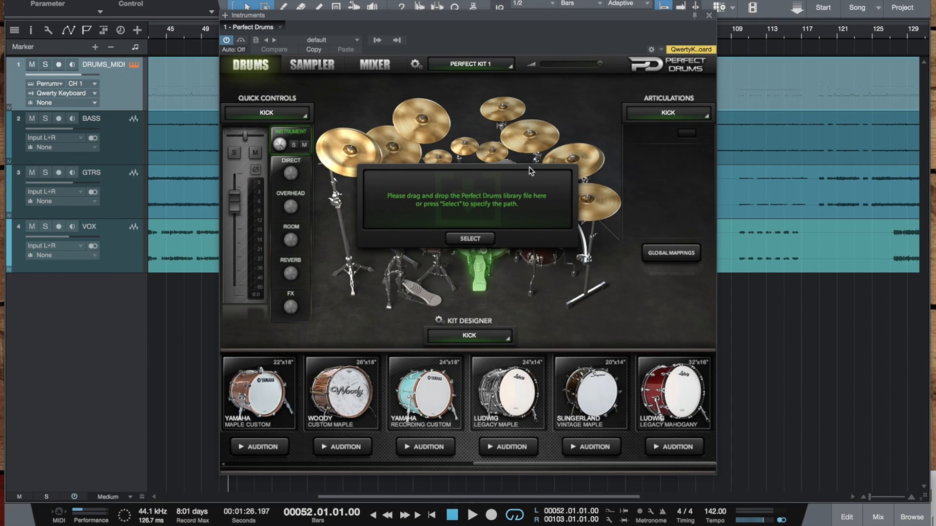
mouse_move(487, 243)
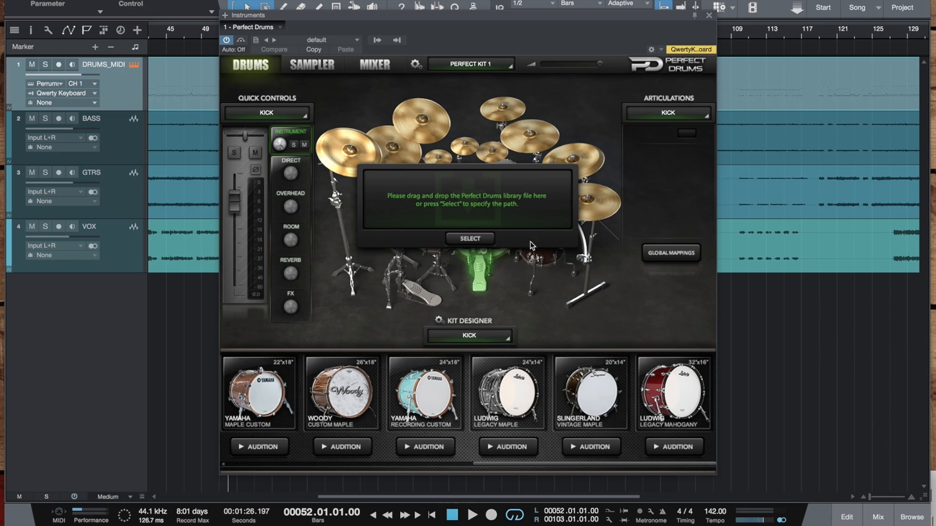
mouse_move(568, 249)
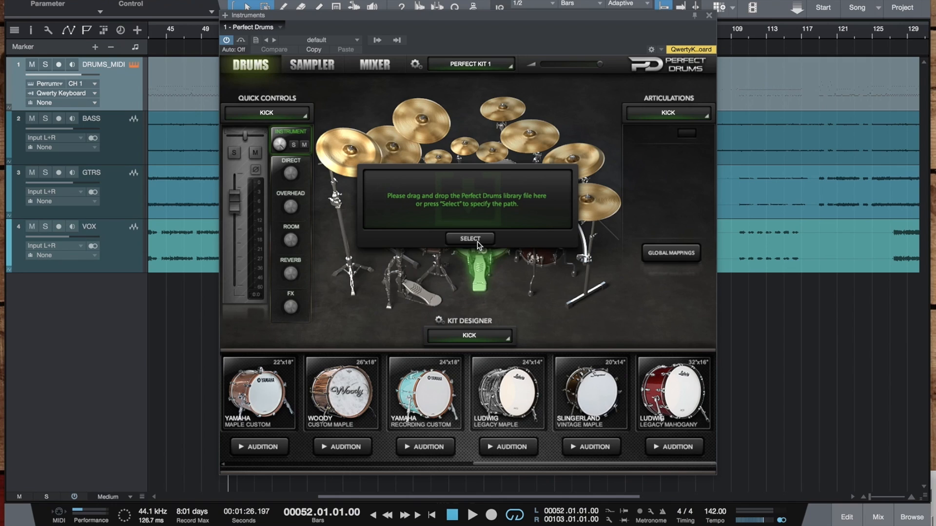
mouse_move(468, 227)
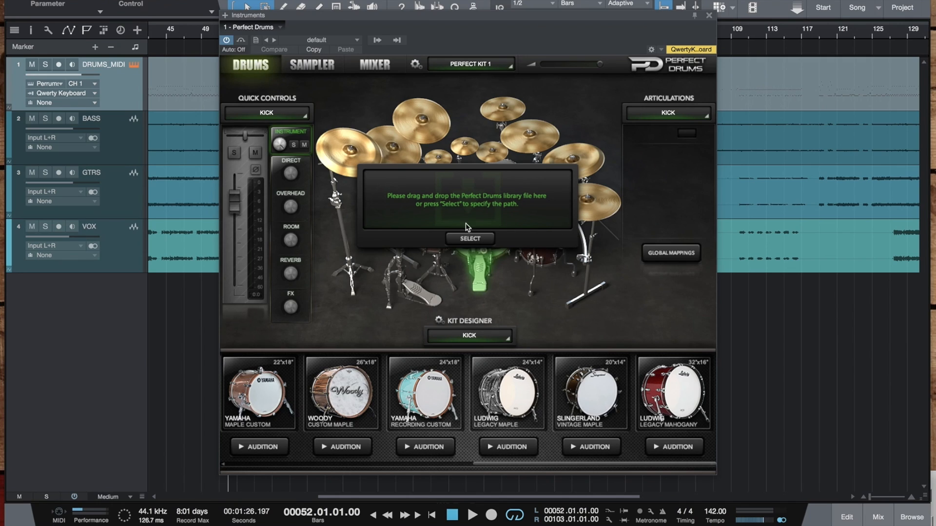
mouse_move(471, 243)
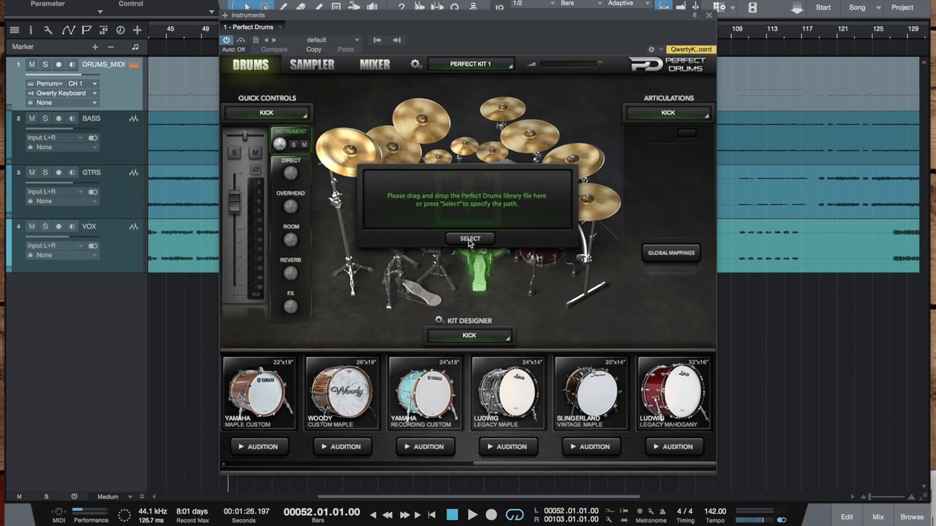
Load Factory_Library.pdllib from the desktop MAC folder into Perfect Drums.
click(469, 238)
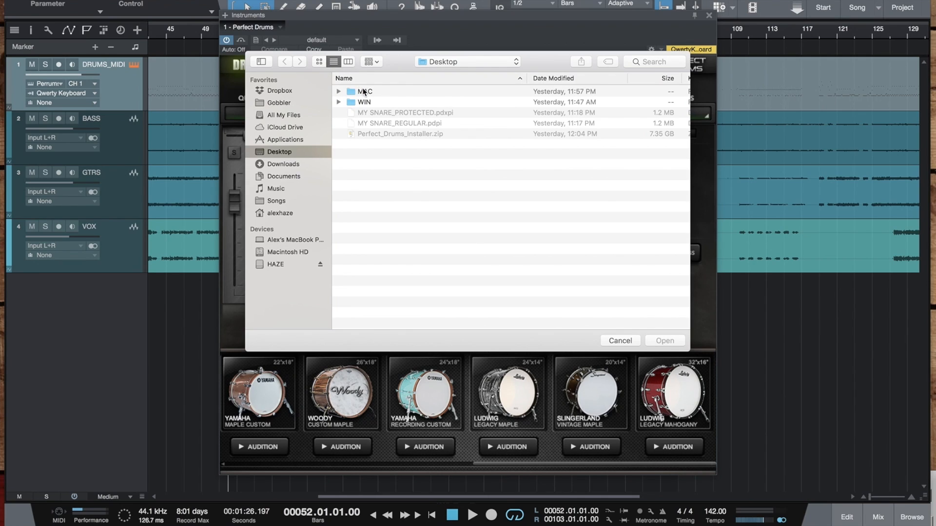
double_click(364, 92)
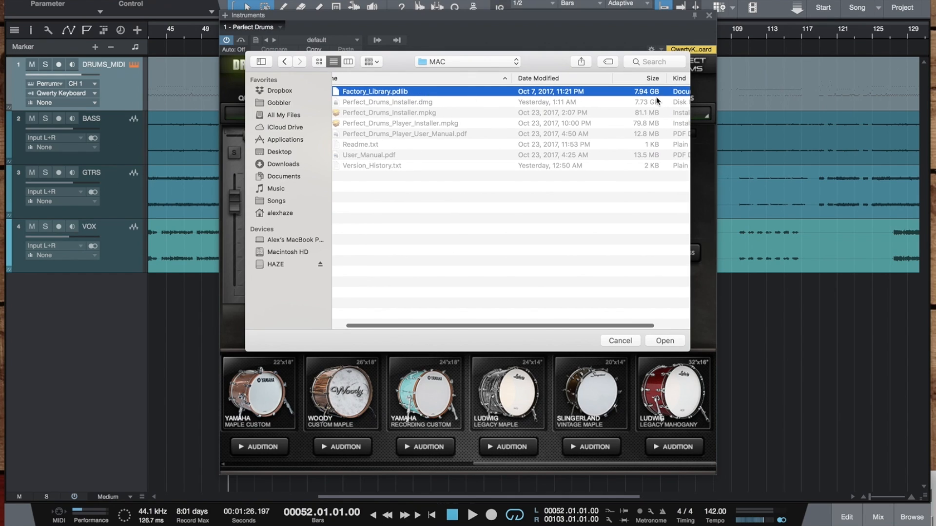
mouse_move(655, 102)
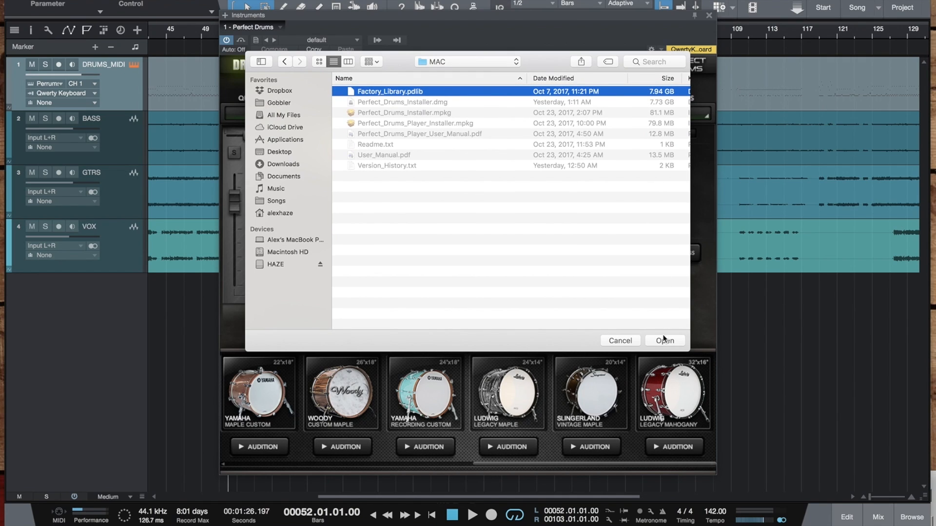
click(664, 340)
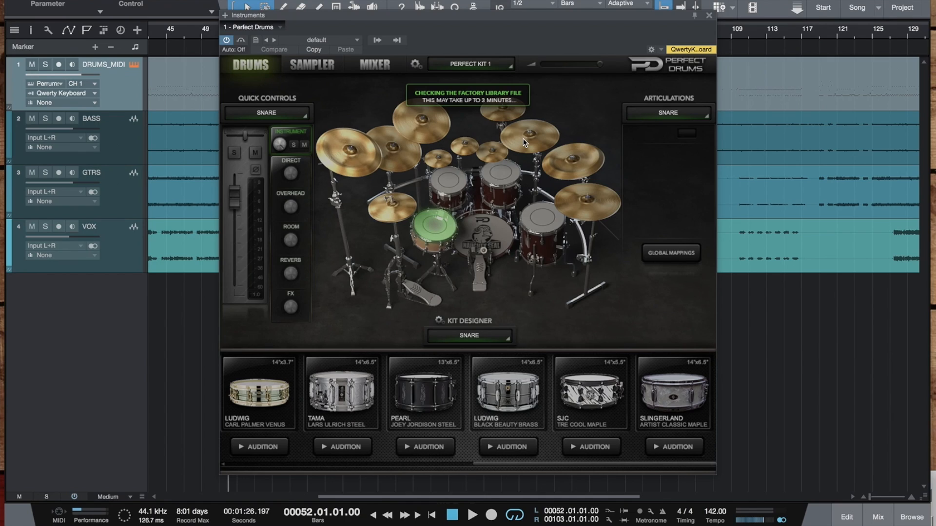
mouse_move(457, 216)
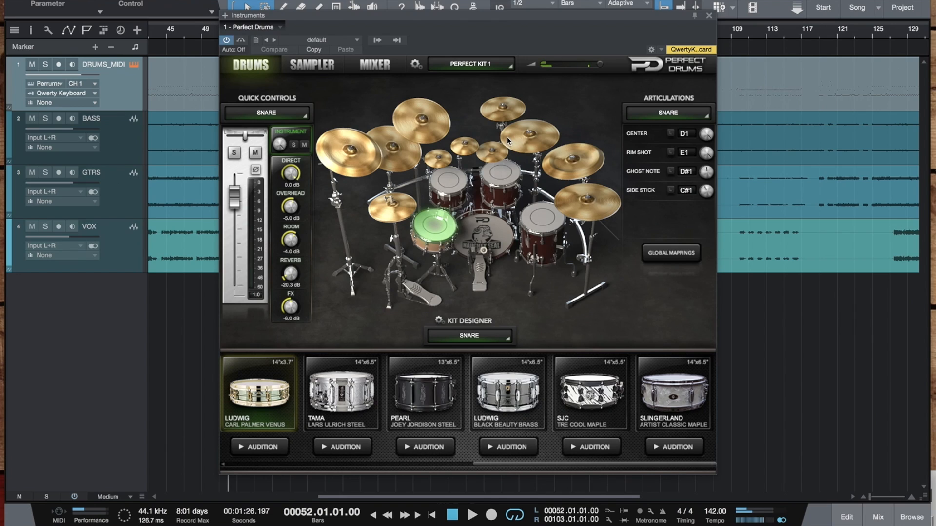
mouse_move(485, 468)
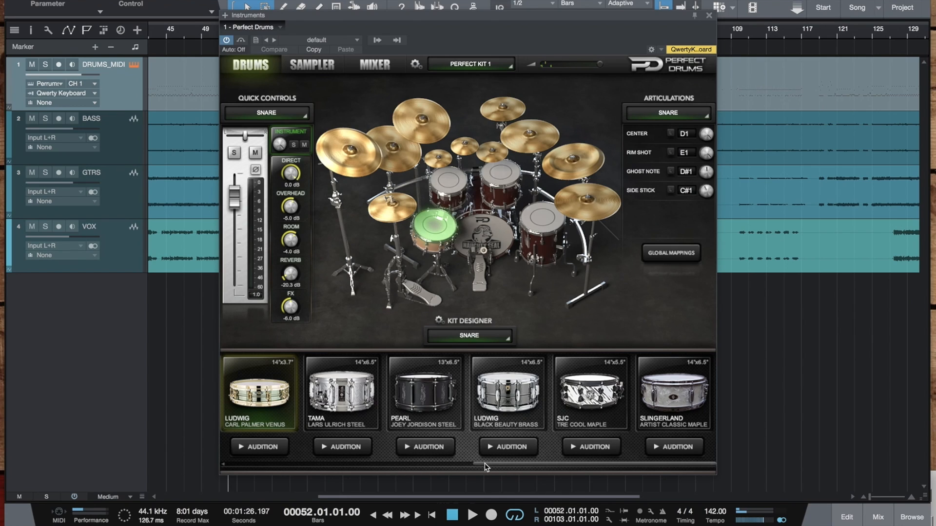
Scroll the snare strip to show DW Collector's Maple and Sonor Artist Series Maple snares.
drag(484, 466, 311, 466)
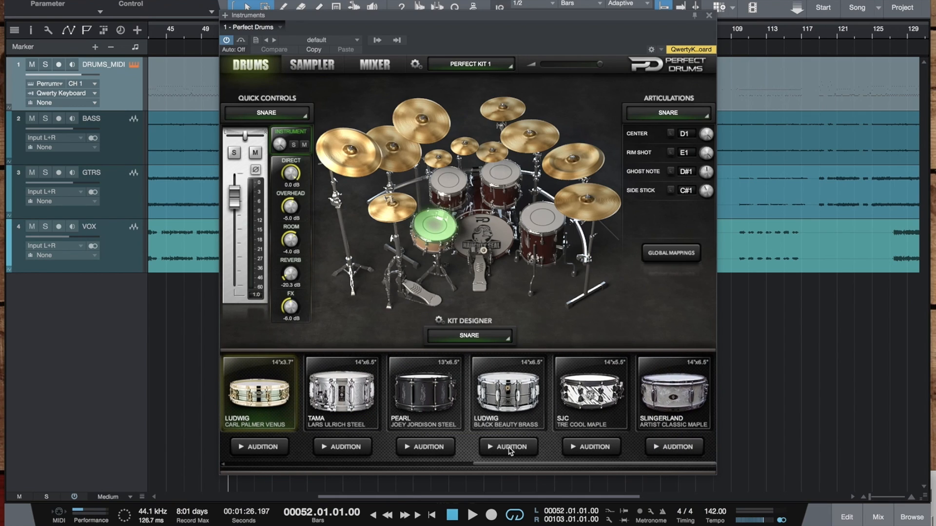
mouse_move(499, 267)
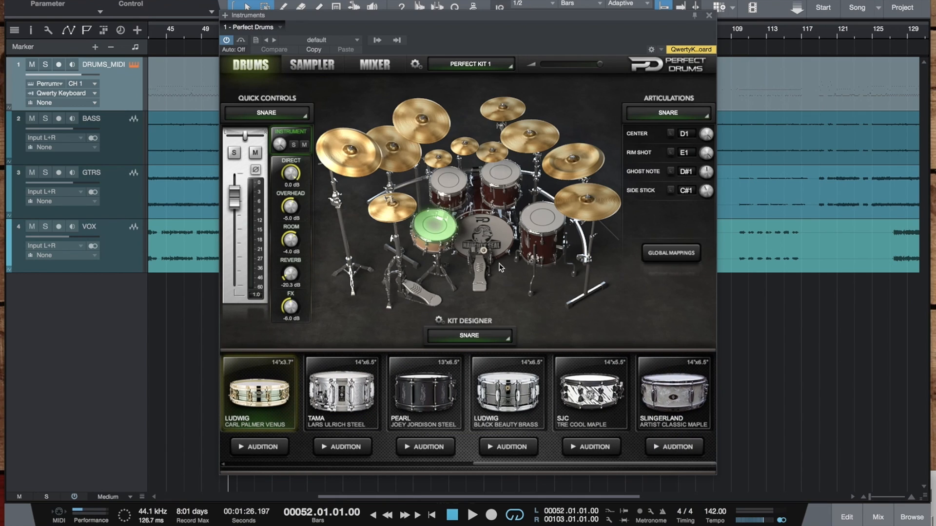
click(474, 269)
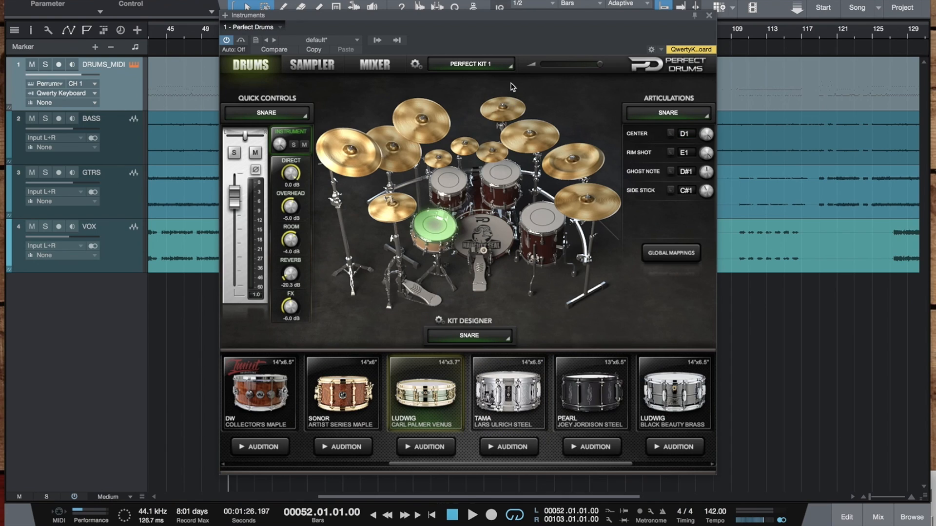
Check the kit preset list without changing kits, then open the Mix console and play.
click(470, 64)
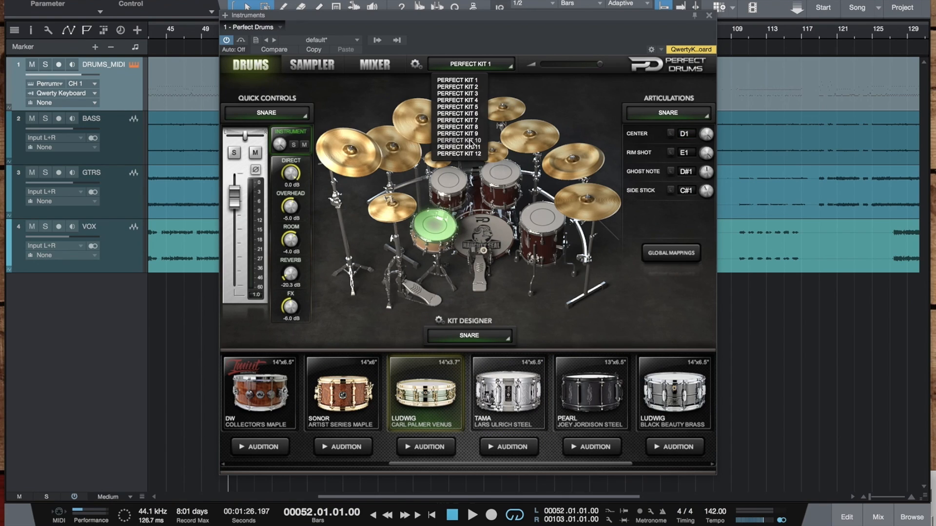
mouse_move(466, 96)
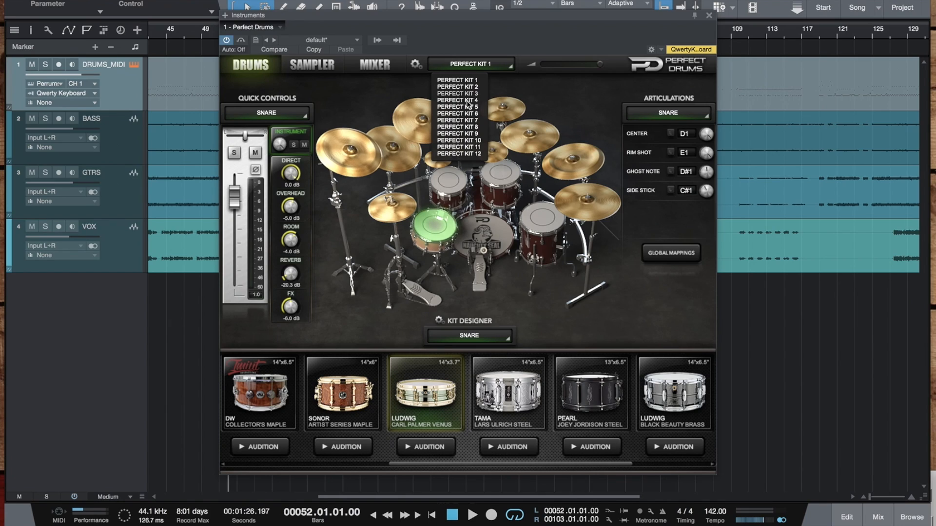
mouse_move(561, 100)
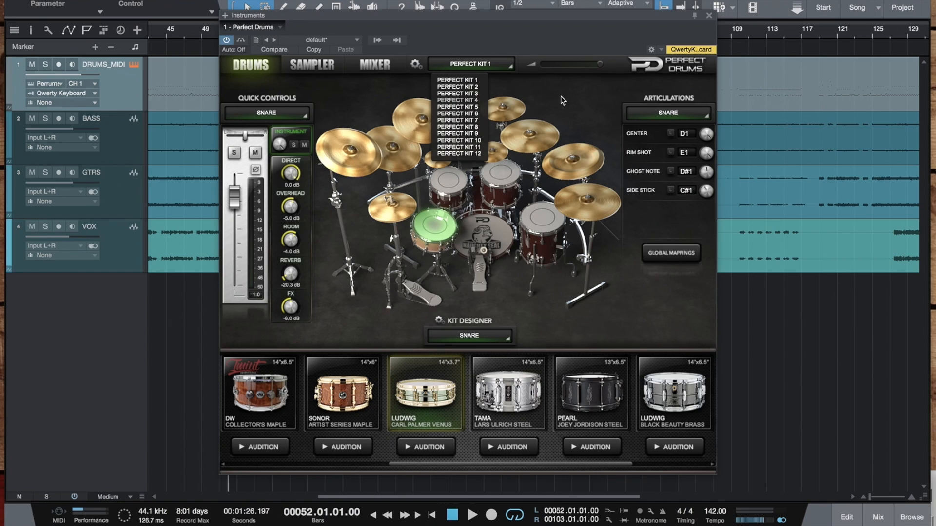
click(457, 79)
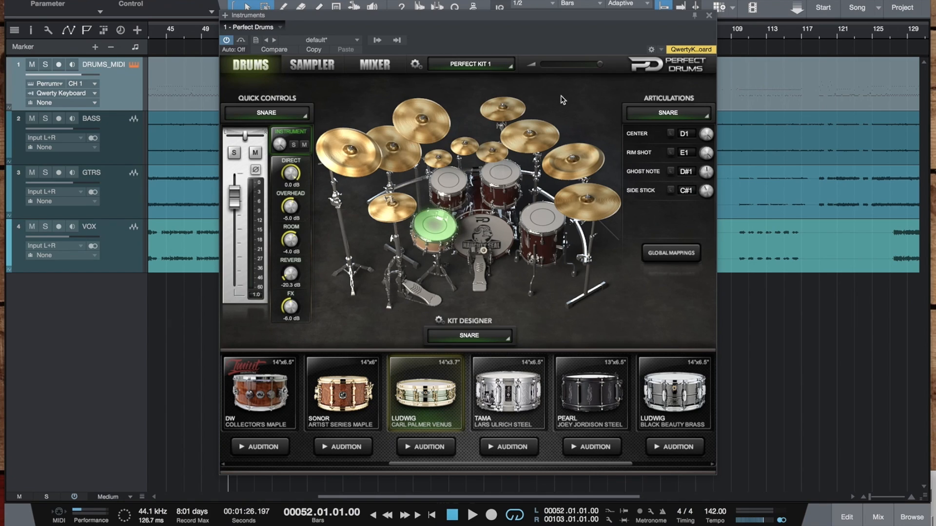
click(473, 515)
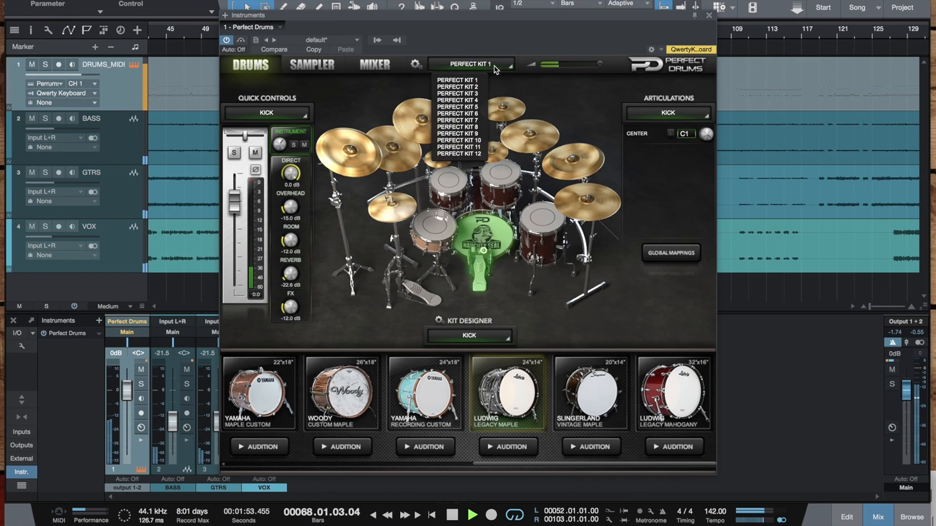
Step through Perfect Kits 2, 3 and 4, ending on Perfect Kit 5.
click(458, 86)
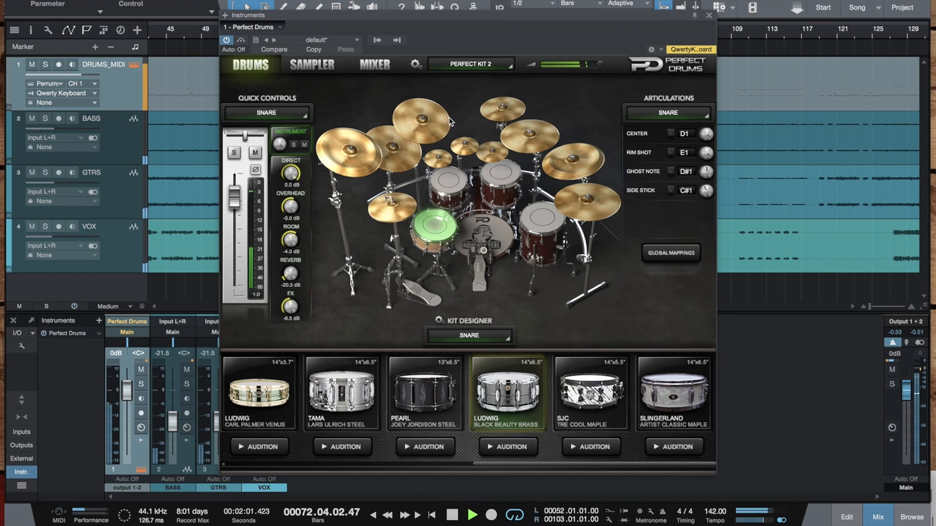
click(471, 64)
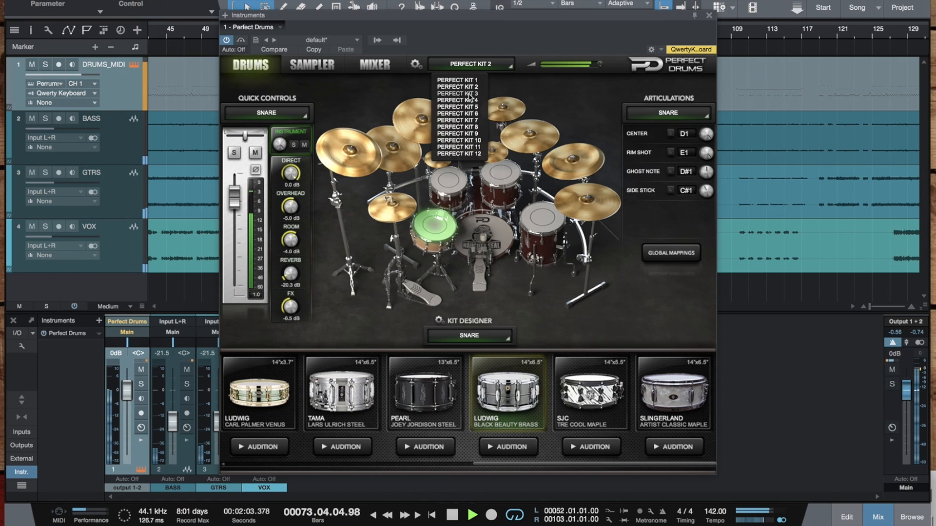
click(457, 92)
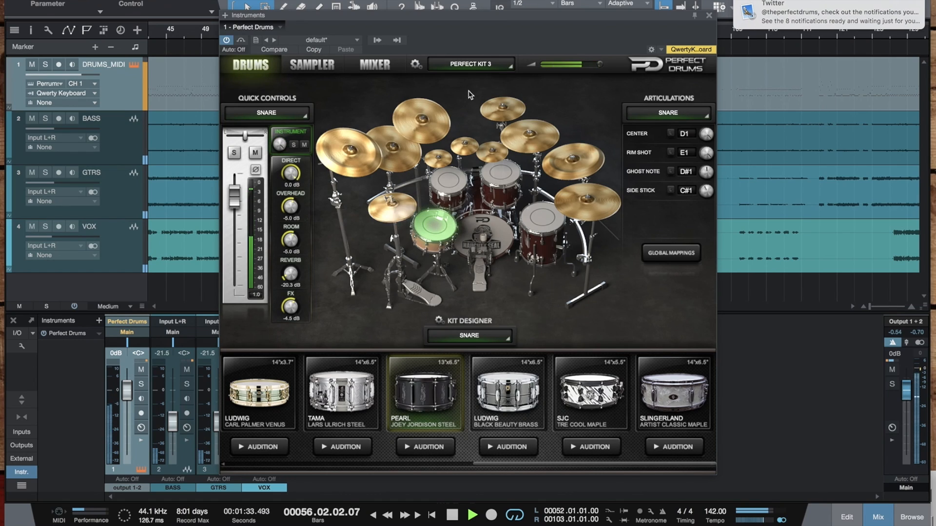
click(470, 64)
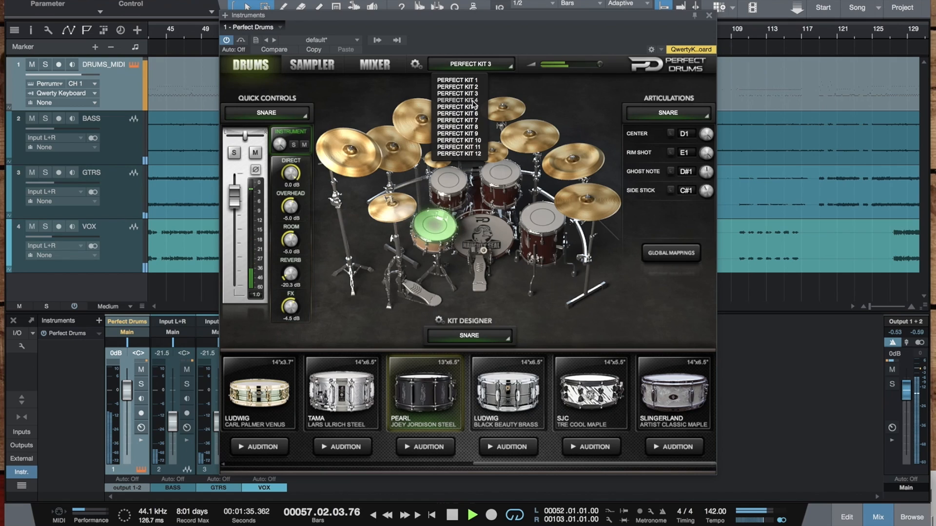
click(457, 100)
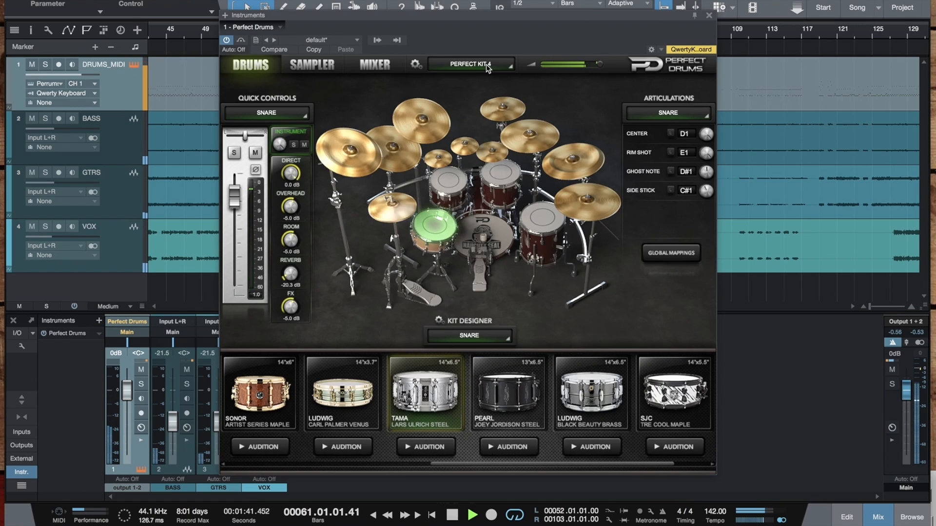
click(470, 65)
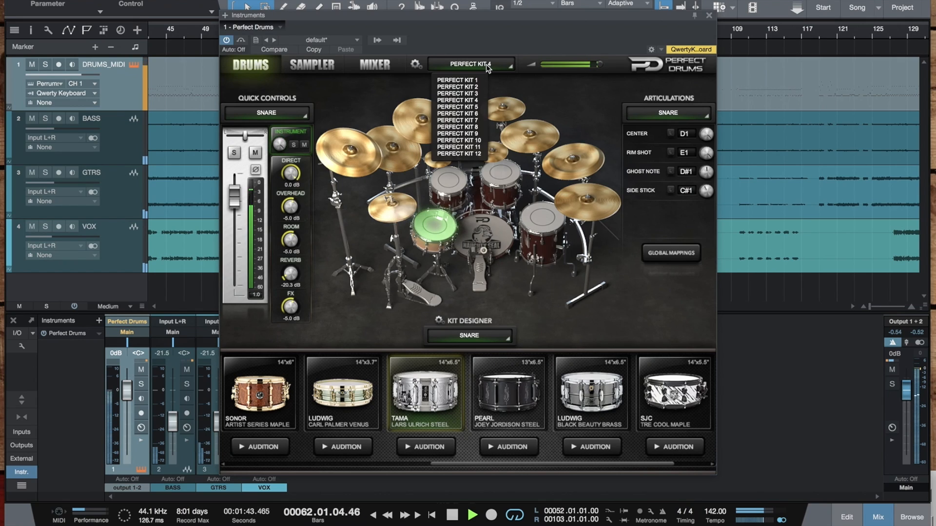
click(460, 106)
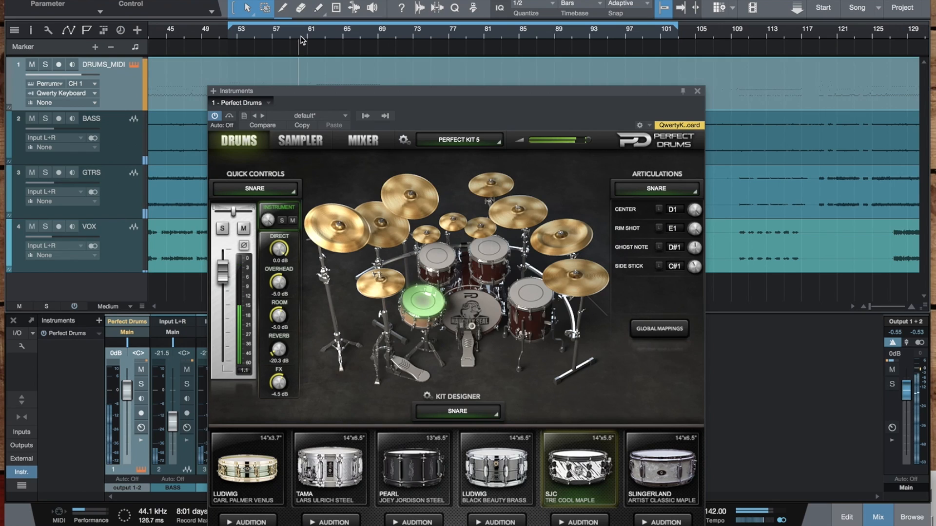
Load Perfect Kit 6 and lower the Slingerland snare's room level to about -2.9 dB.
click(458, 139)
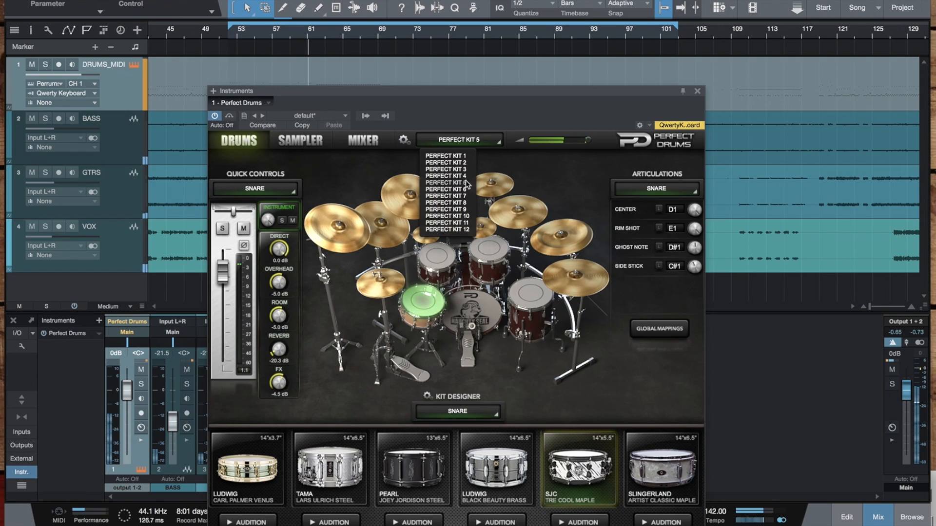
click(445, 189)
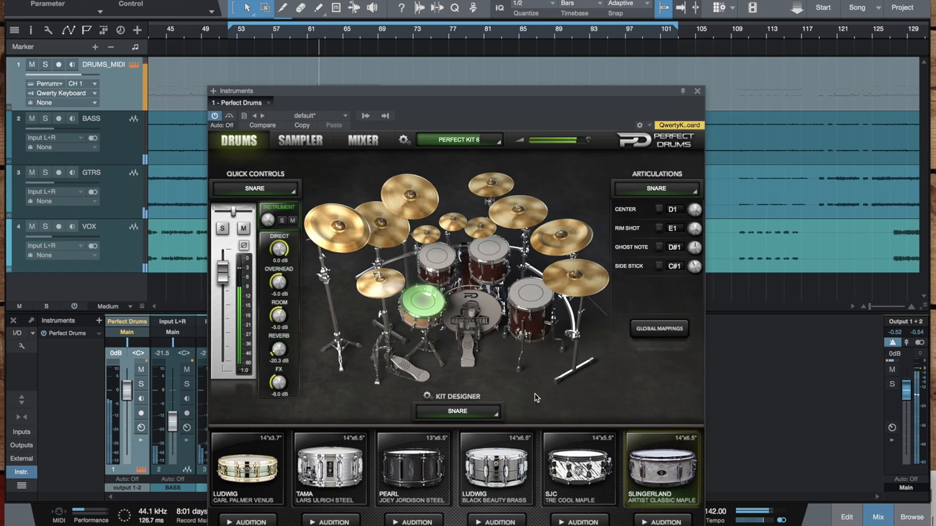
mouse_move(375, 337)
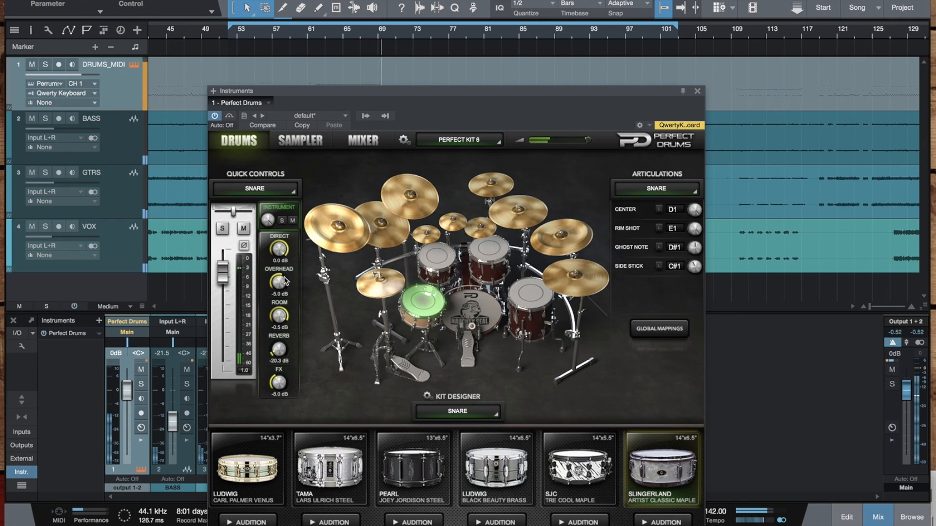
drag(277, 316, 284, 306)
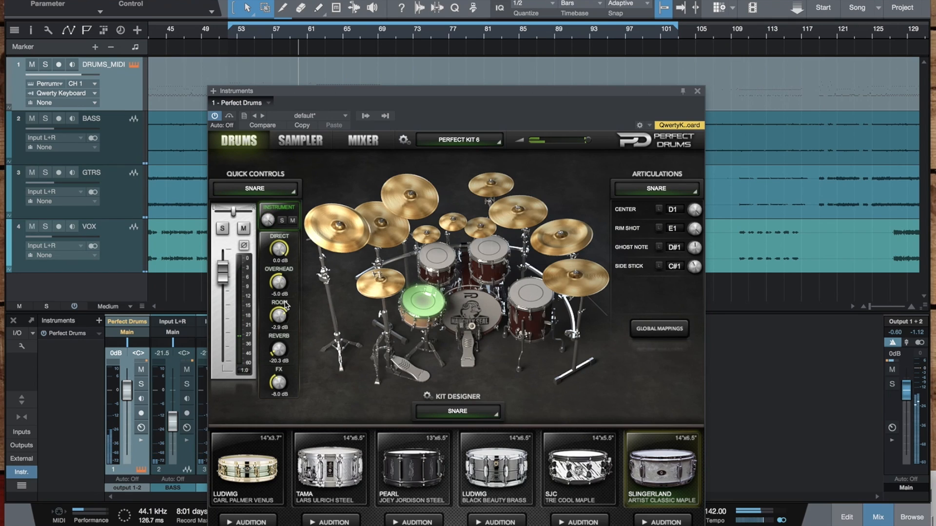
click(460, 139)
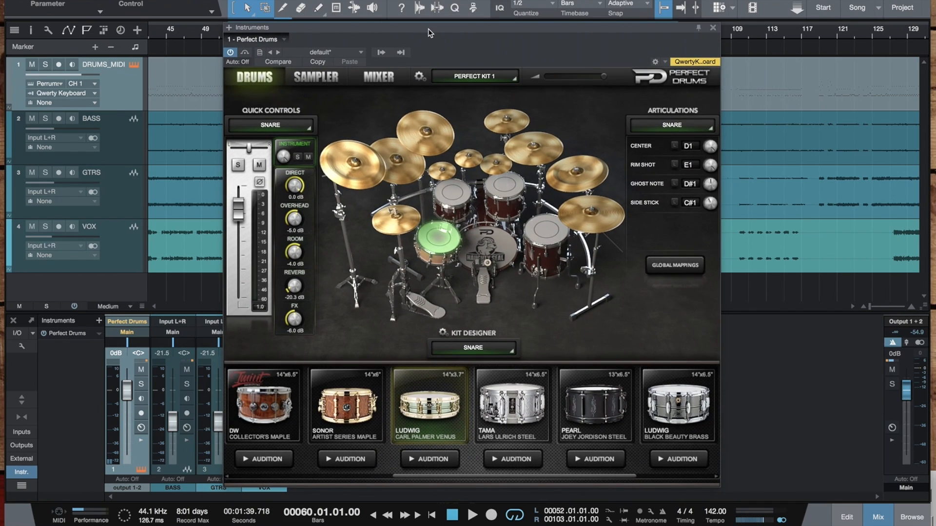
mouse_move(693, 215)
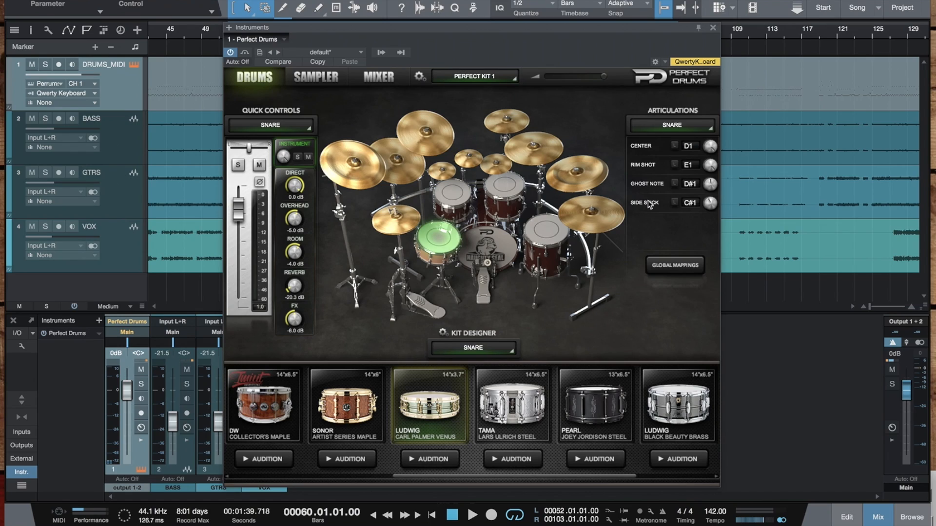
mouse_move(680, 208)
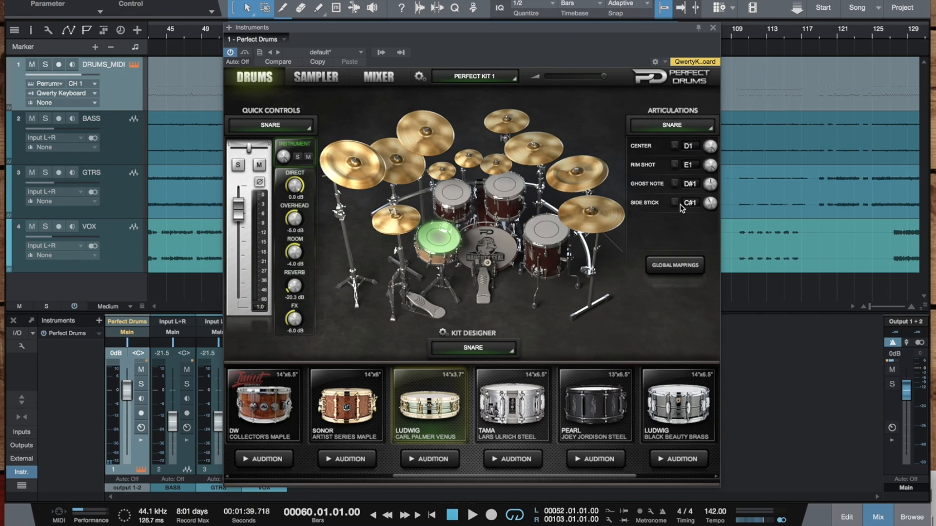
Preview the Sonor Artist Series Maple snare, then return to the Ludwig Carl Palmer Venus.
click(346, 404)
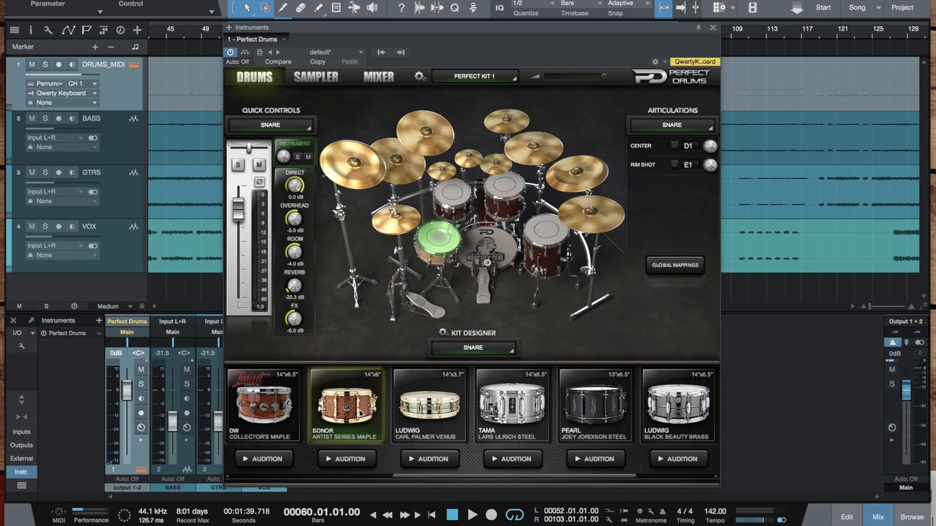
mouse_move(656, 201)
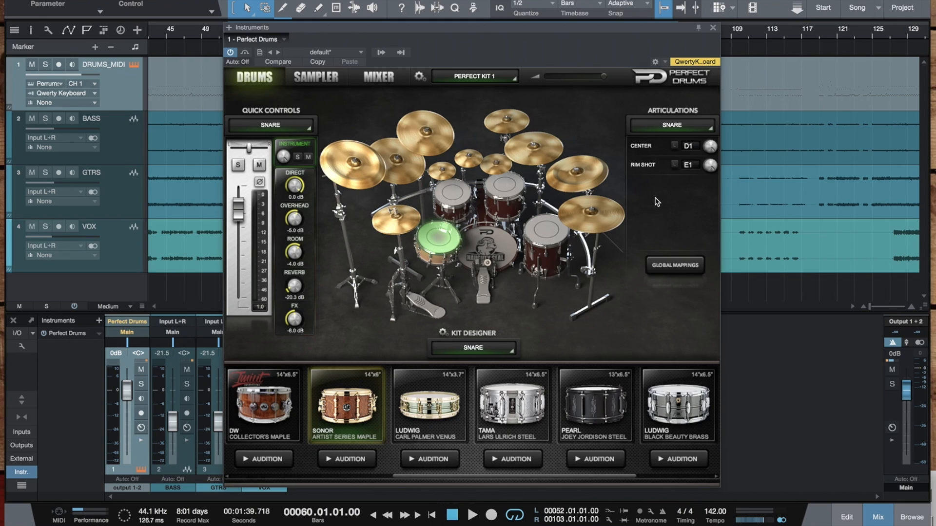
click(428, 405)
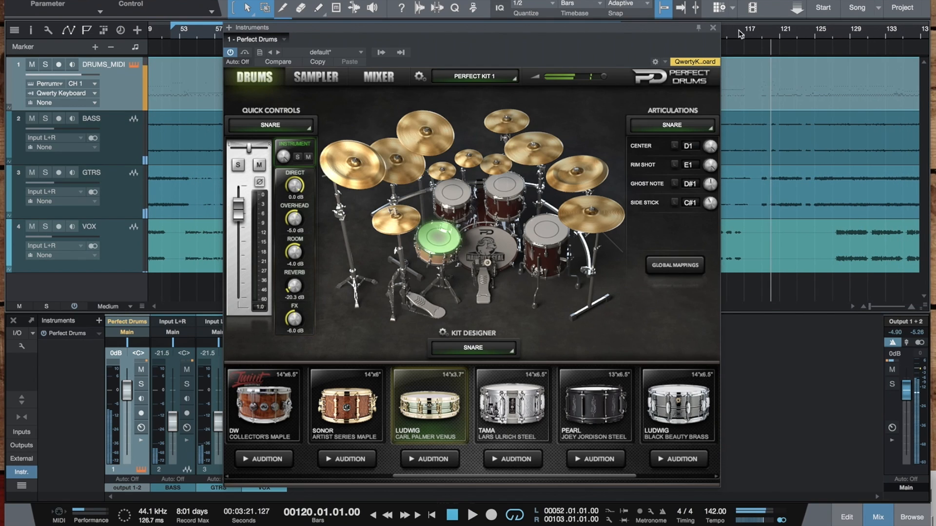
Jump to bar 153 and open the DRUMS_MIDI part under the SNARE ROLL marker.
click(472, 514)
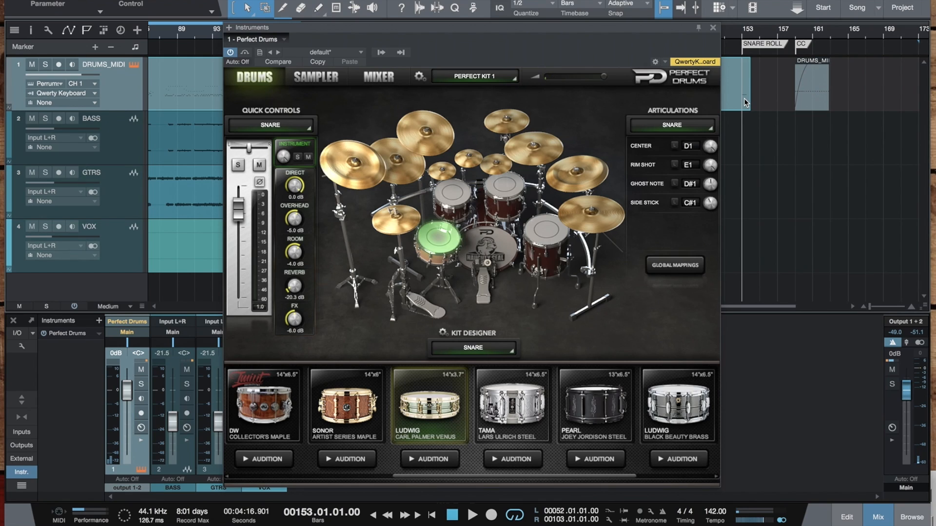
click(712, 27)
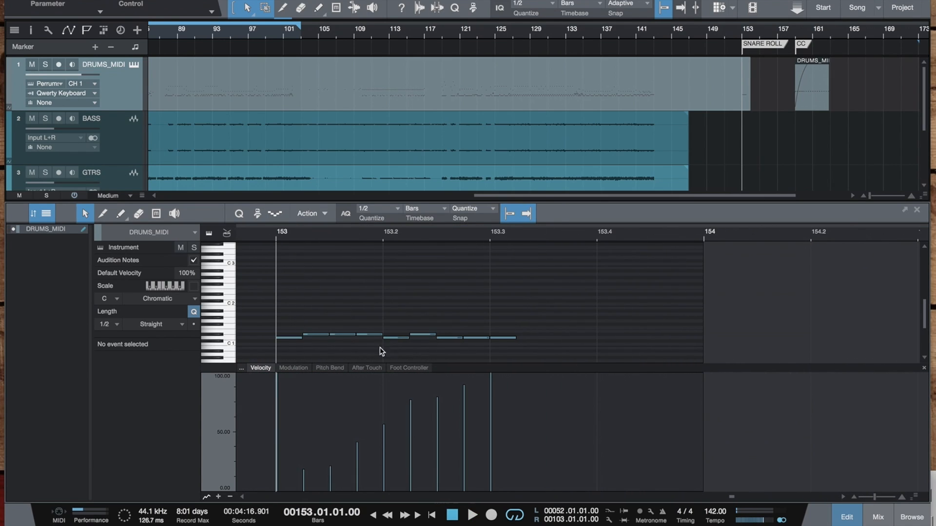
mouse_move(219, 340)
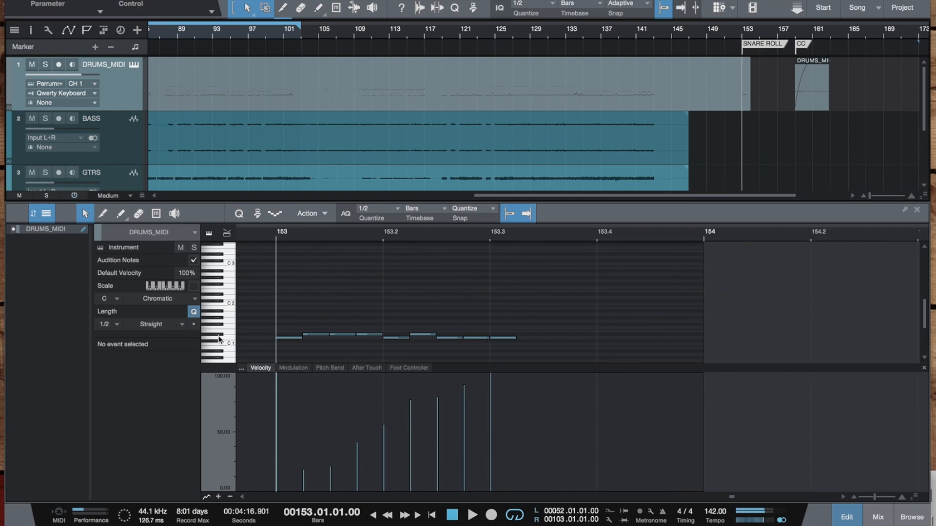
Play the snare roll, select its three D#1 ghost notes, and reopen Perfect Drums.
click(472, 514)
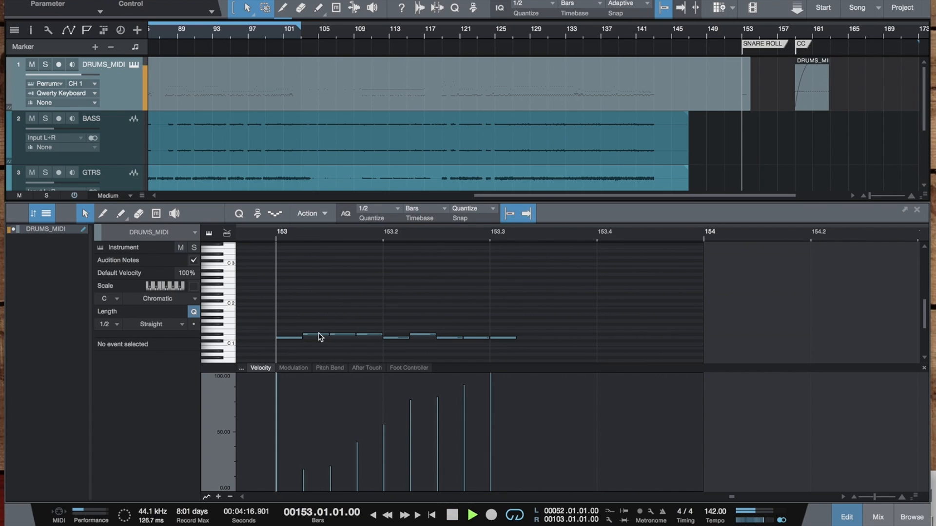
click(471, 515)
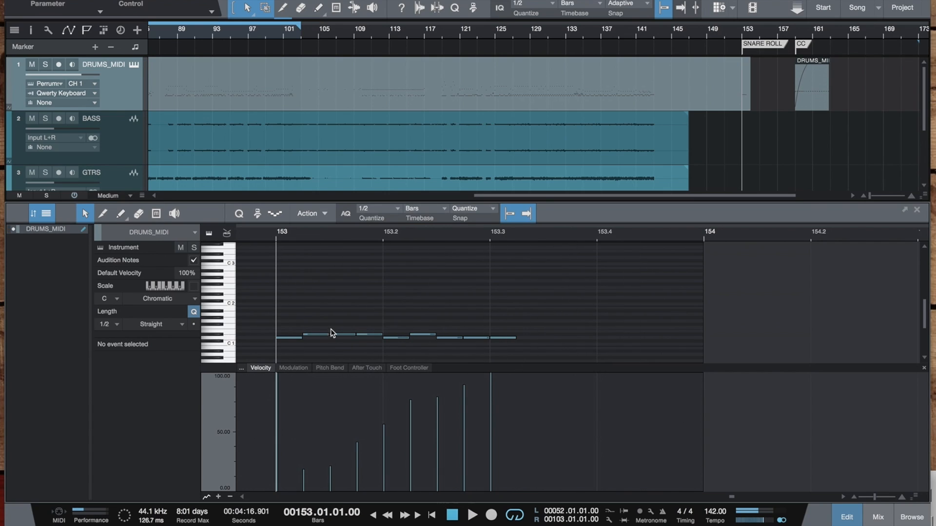
mouse_move(304, 322)
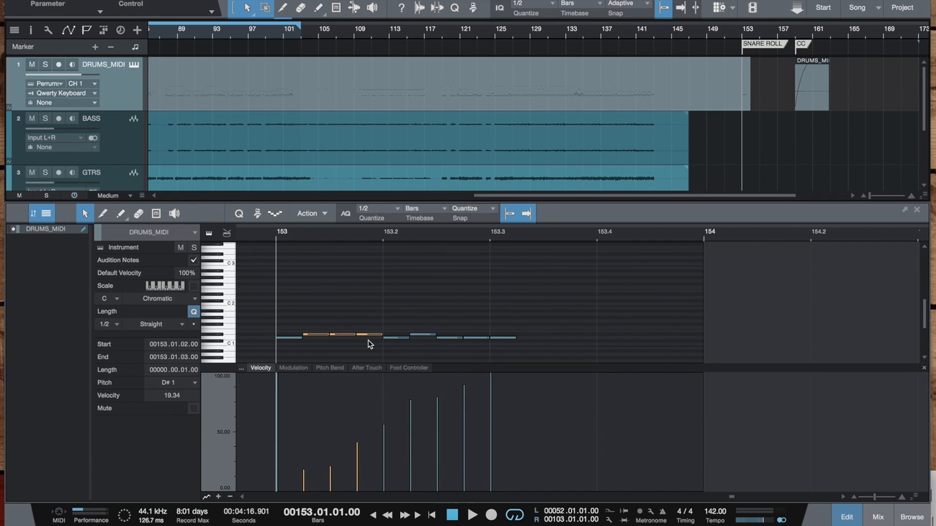
click(472, 515)
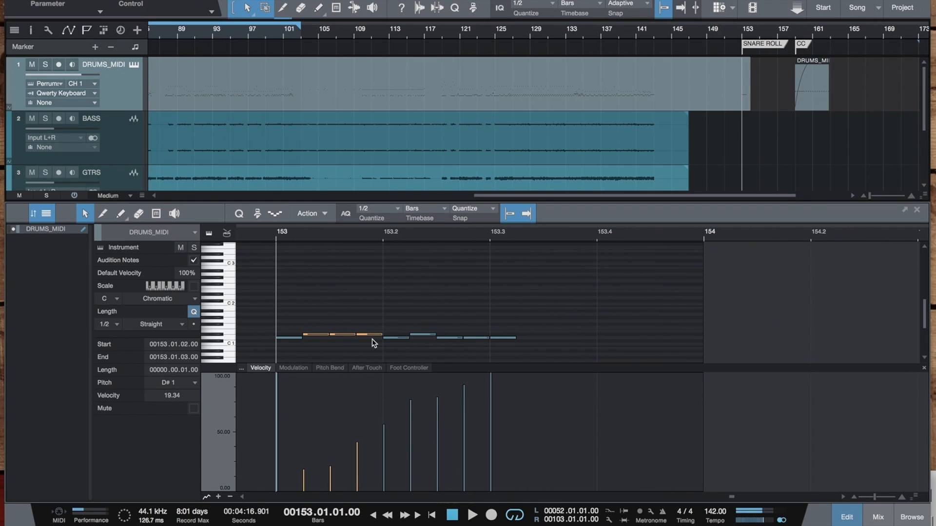
click(135, 64)
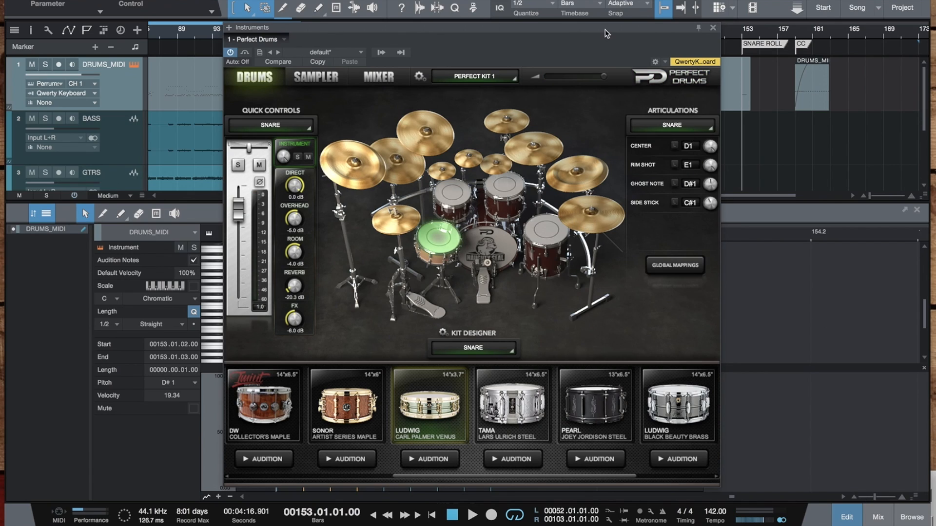
Select the kit's kick drum and load the Slingerland Vintage Maple kick.
click(711, 27)
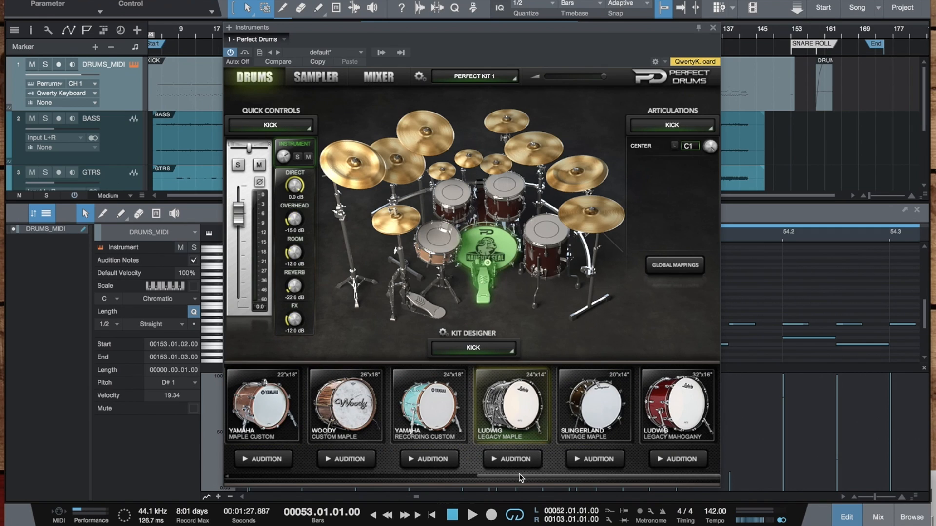
mouse_move(484, 480)
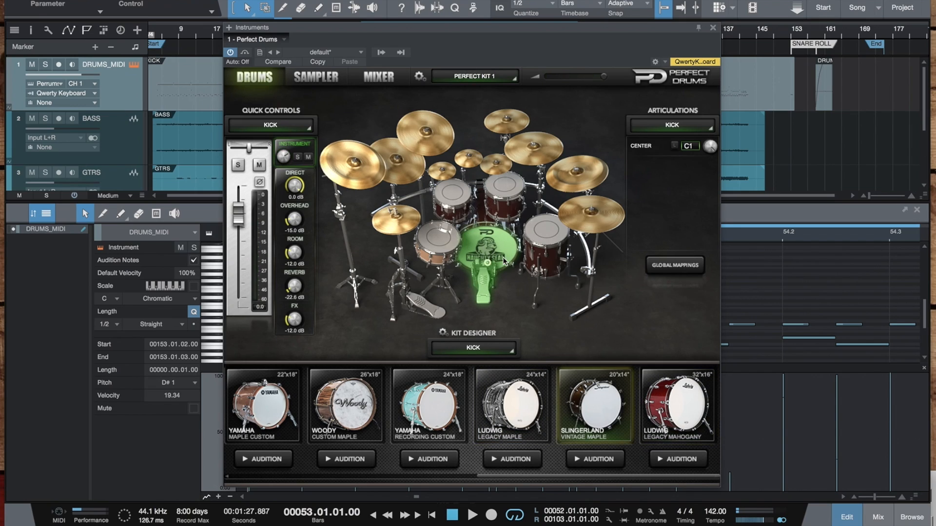
click(511, 405)
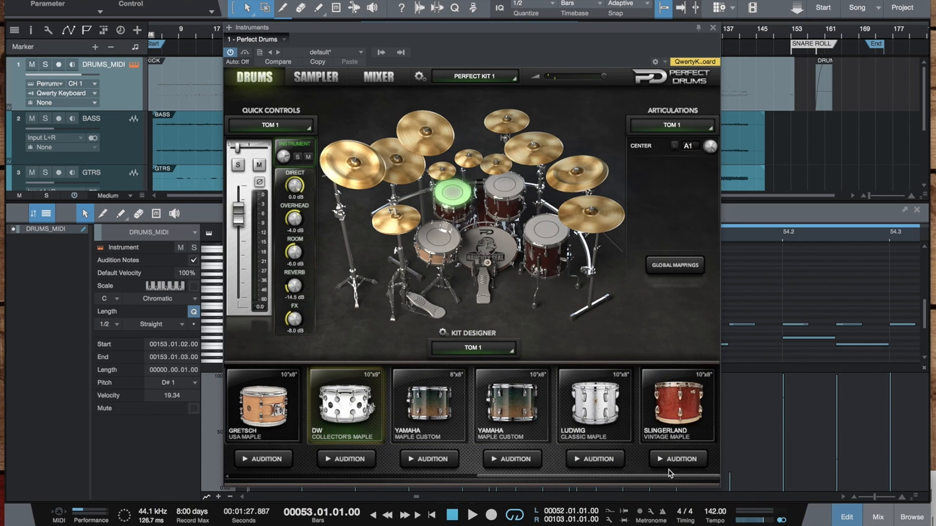
Audition the Slingerland Vintage Maple tom and floor tom, then close Perfect Drums.
click(511, 458)
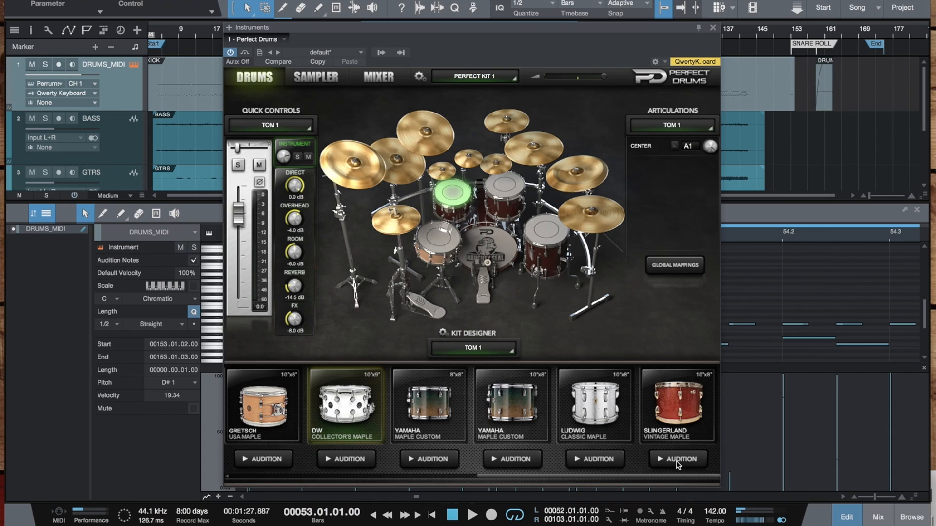
mouse_move(583, 453)
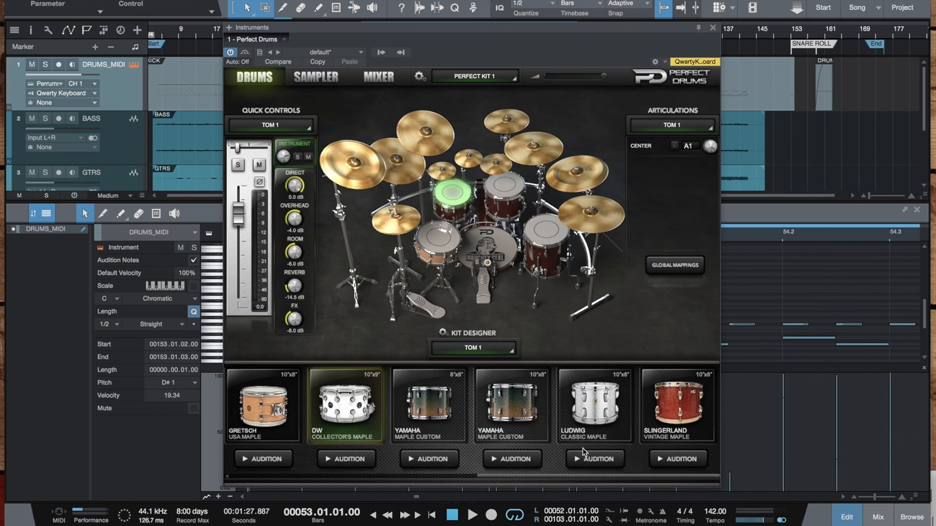
mouse_move(548, 237)
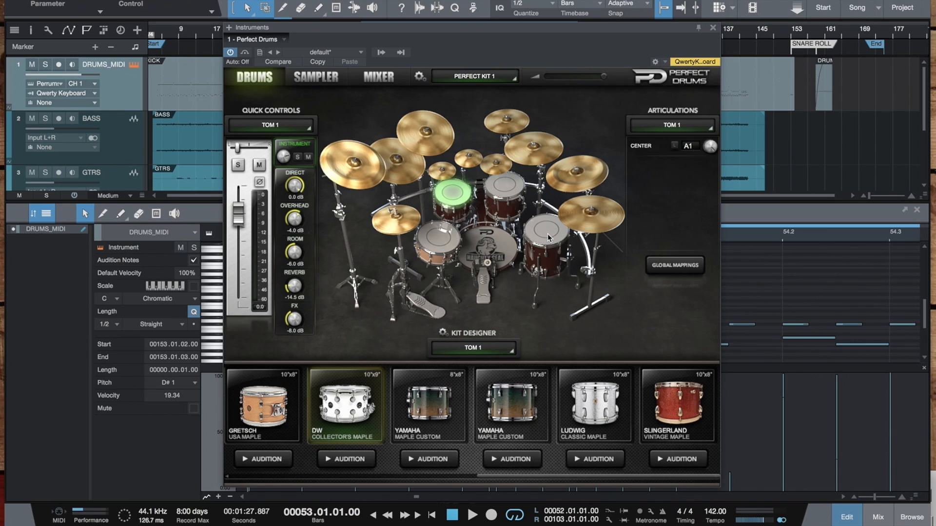
click(542, 231)
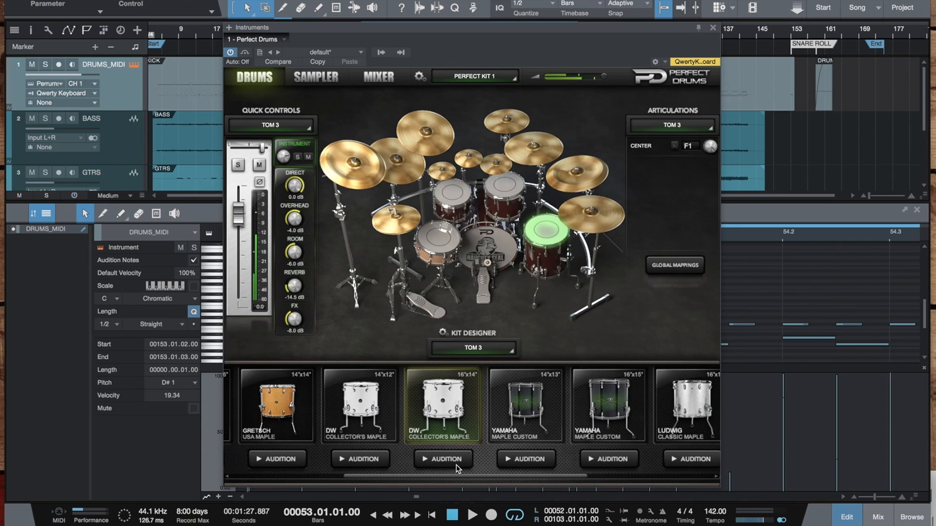
mouse_move(641, 460)
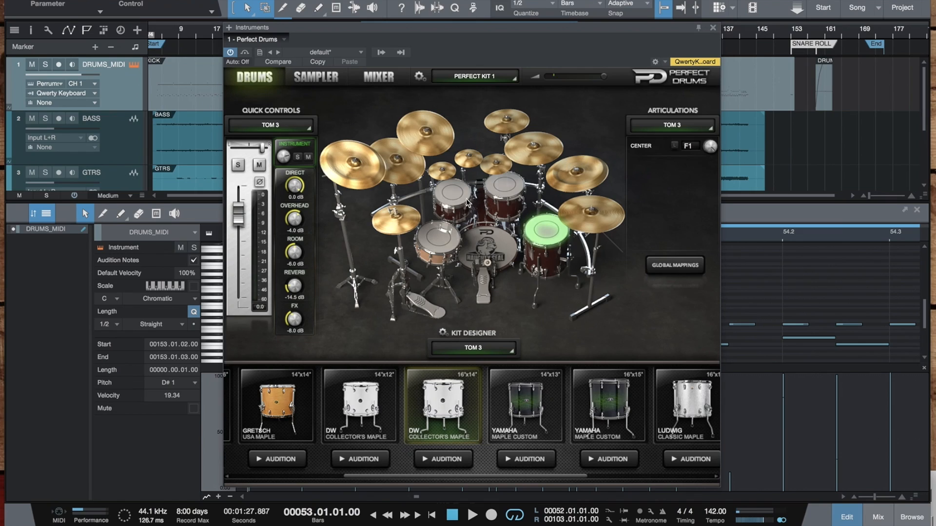
mouse_move(588, 337)
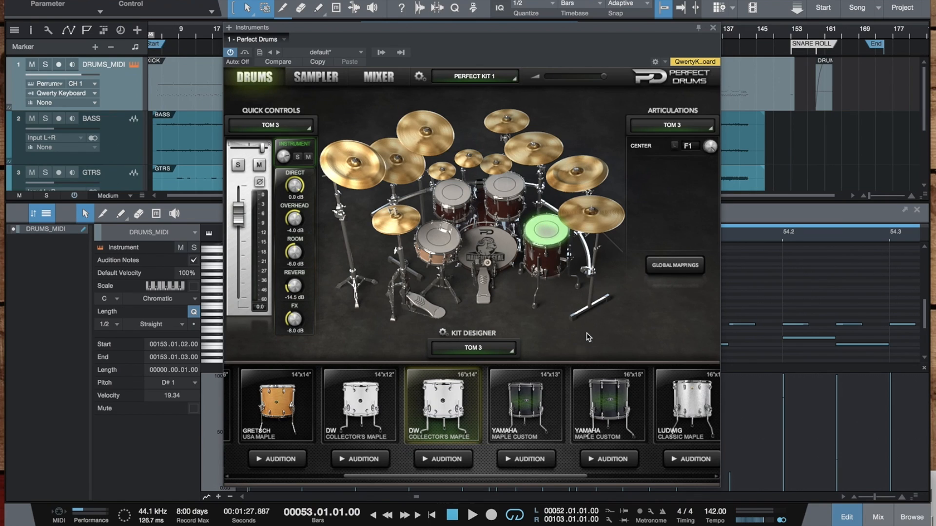
click(711, 27)
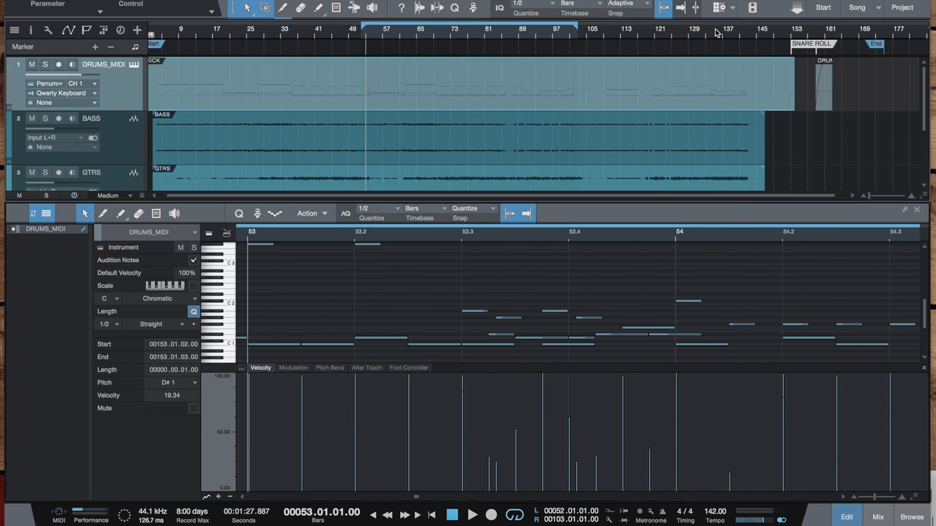
Add a second Perfect Drums as track 5, check its Kick and Mixer pages, and close it.
click(911, 517)
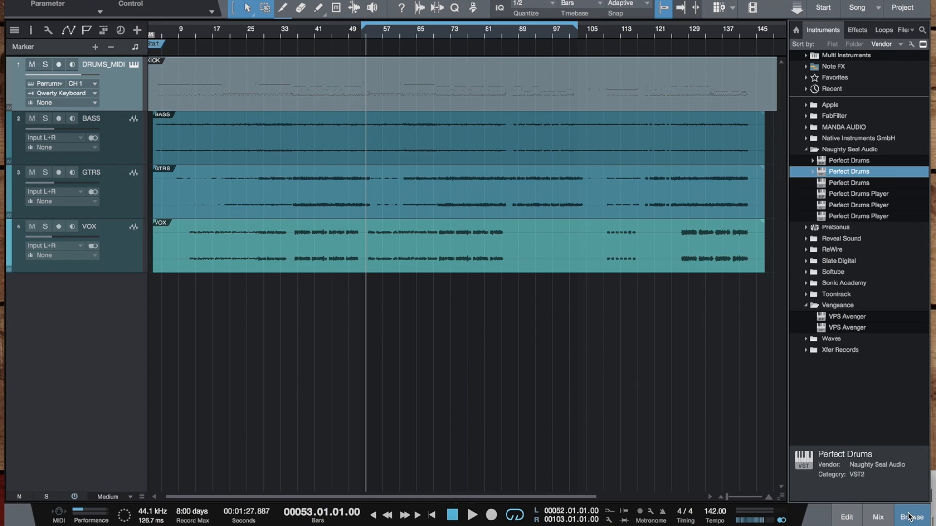
mouse_move(847, 166)
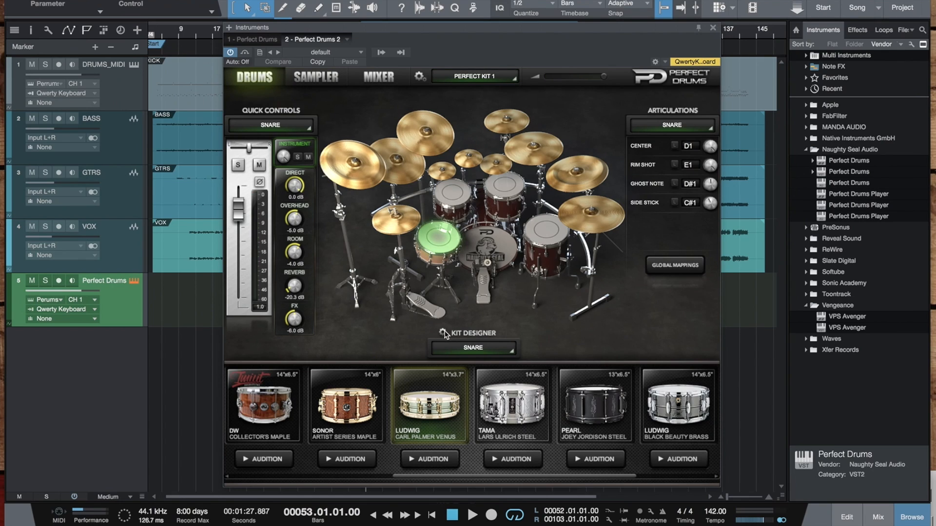
click(442, 333)
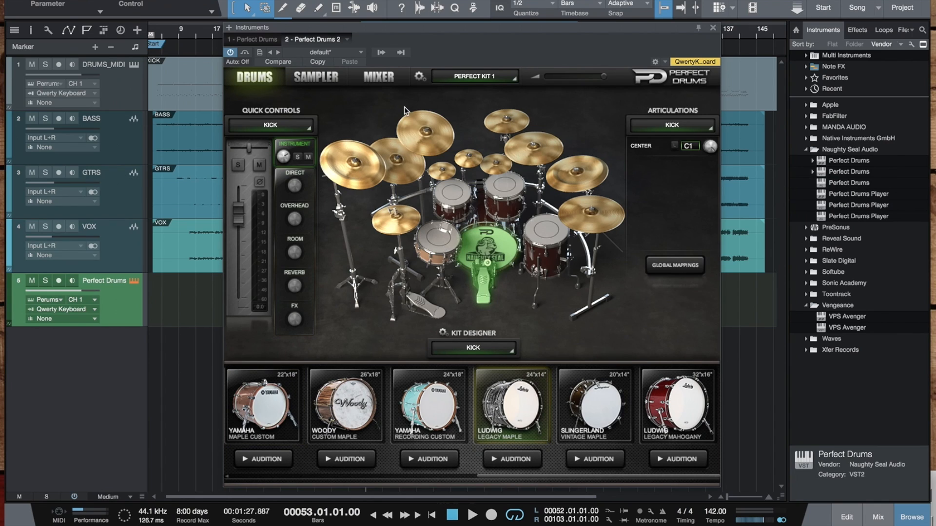
click(377, 76)
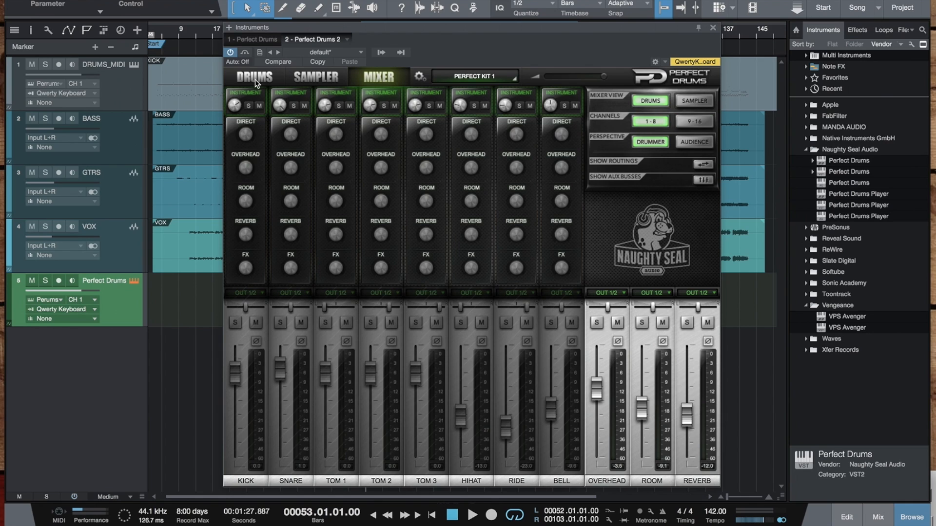
click(253, 76)
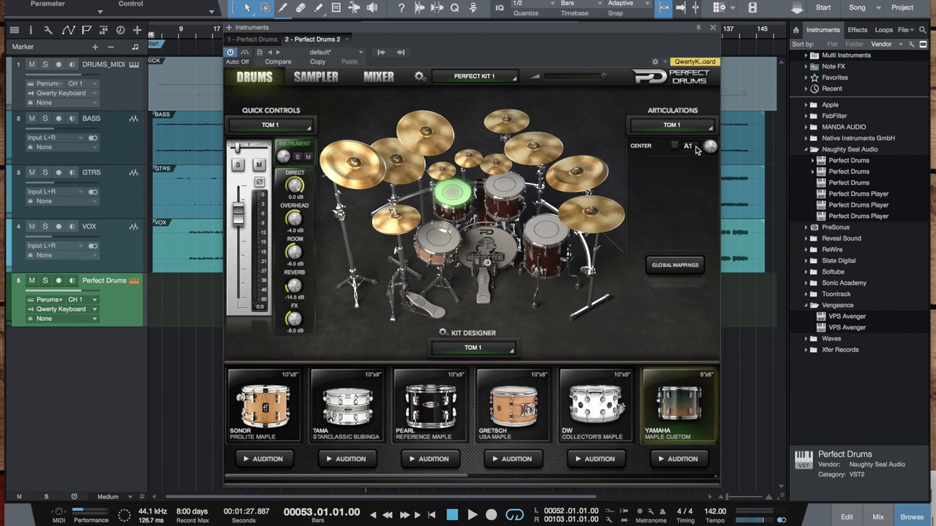
click(712, 27)
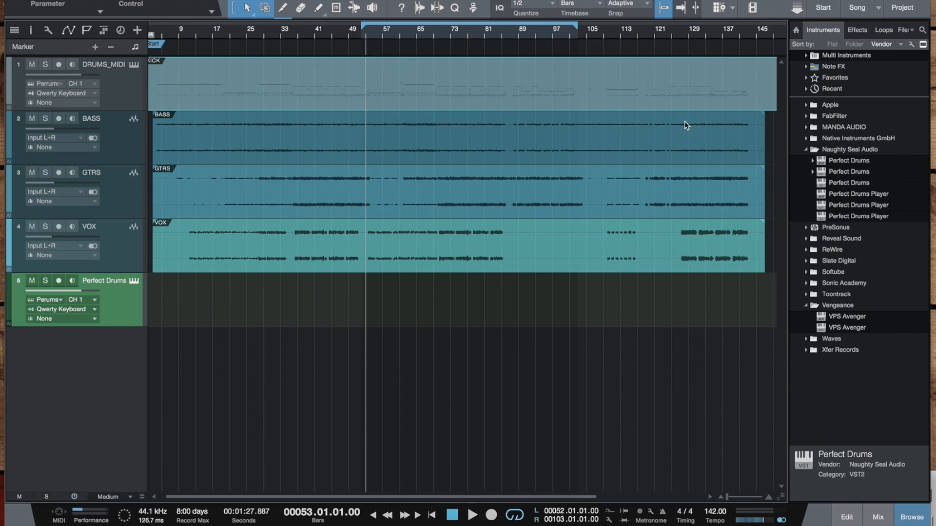
Remove the Perfect Drums 2 instrument from the Mix console's Instruments list.
click(877, 516)
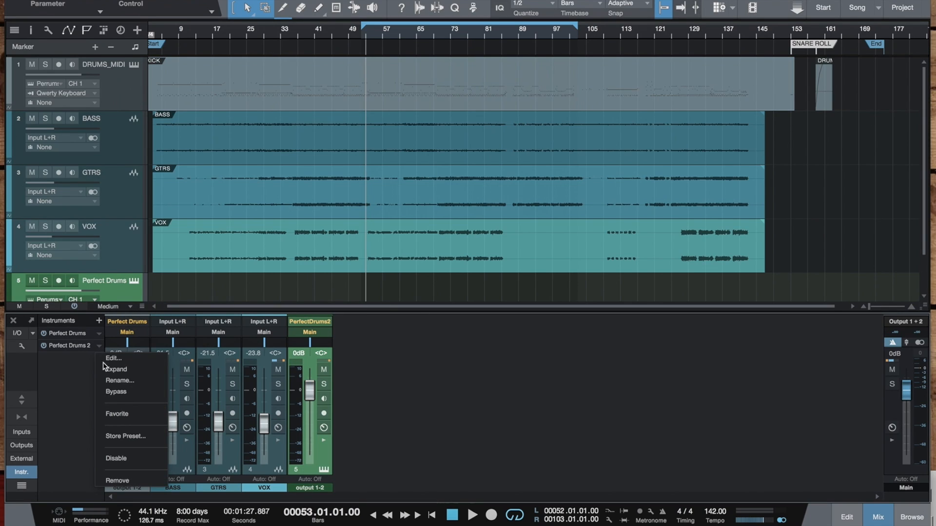
mouse_move(119, 482)
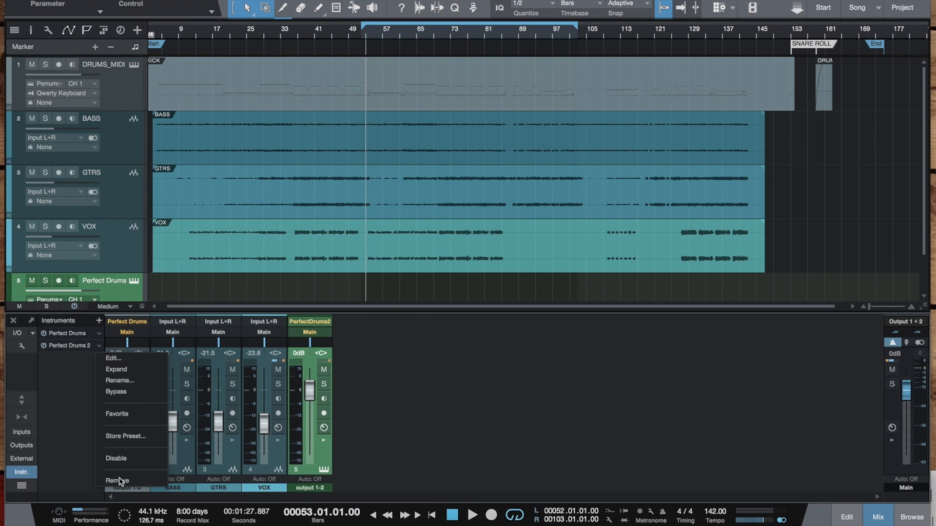
click(118, 481)
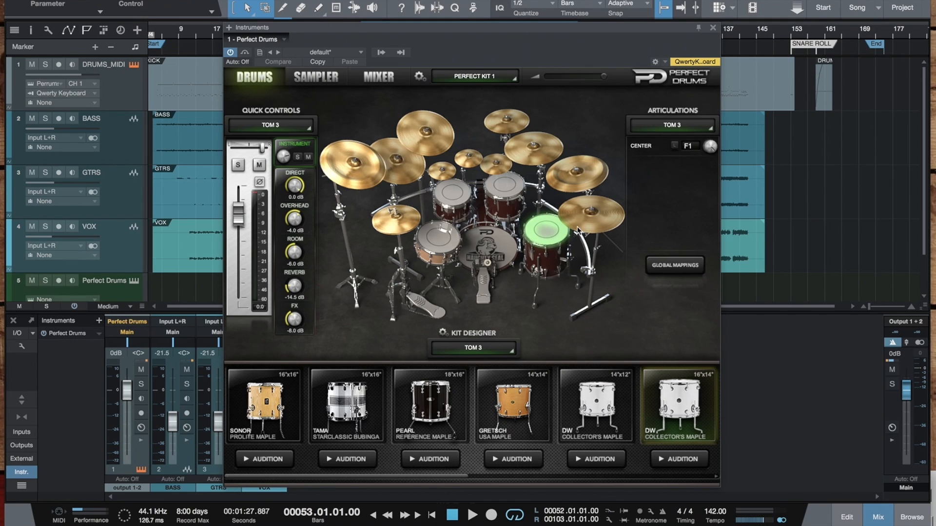
View the hi-hat, ride, China 2 and Crash 4 settings in Perfect Drums.
click(388, 221)
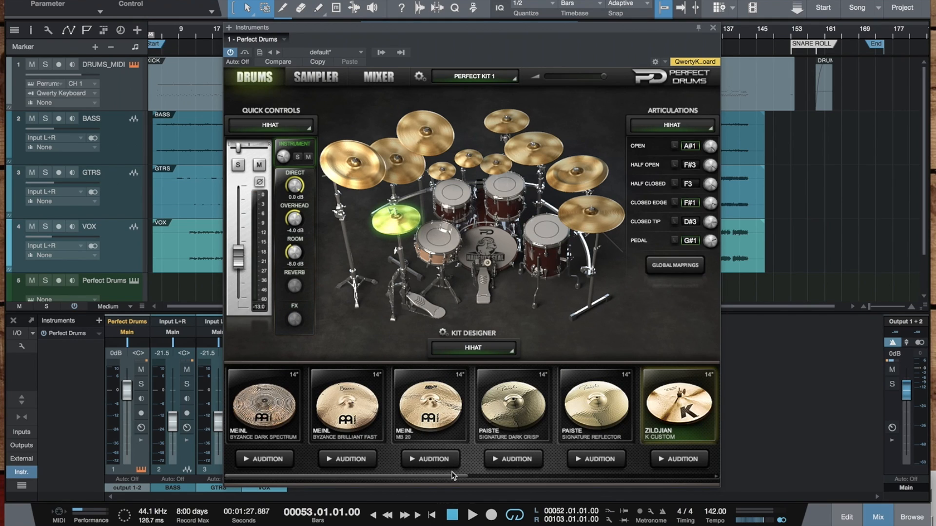
scroll(right, 3)
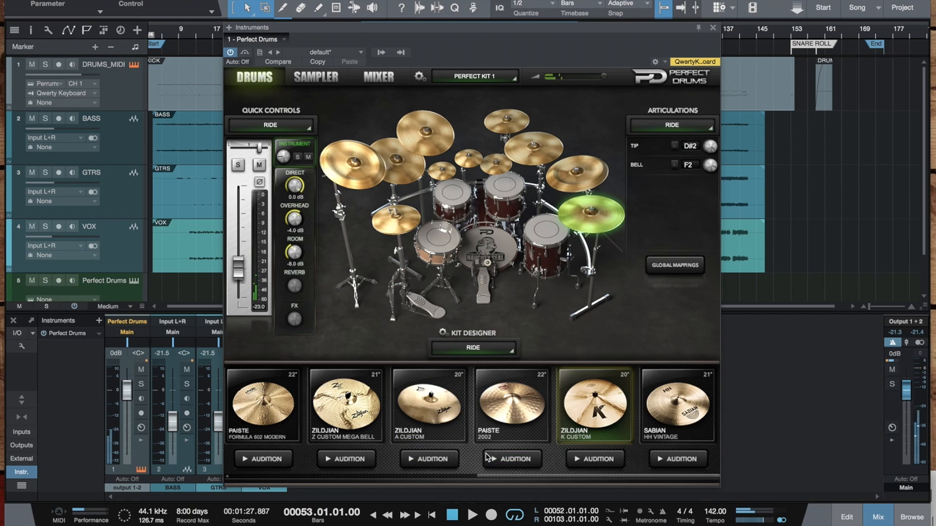
mouse_move(515, 213)
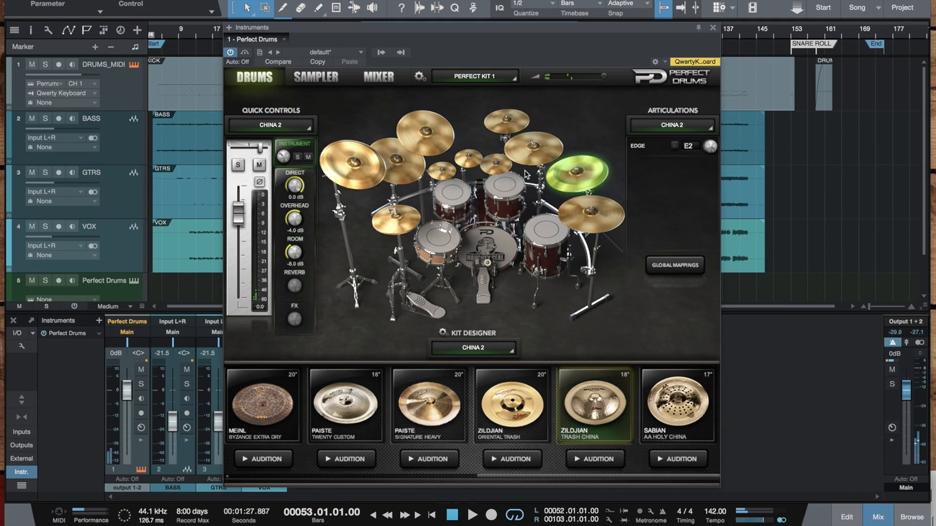
drag(239, 149, 239, 295)
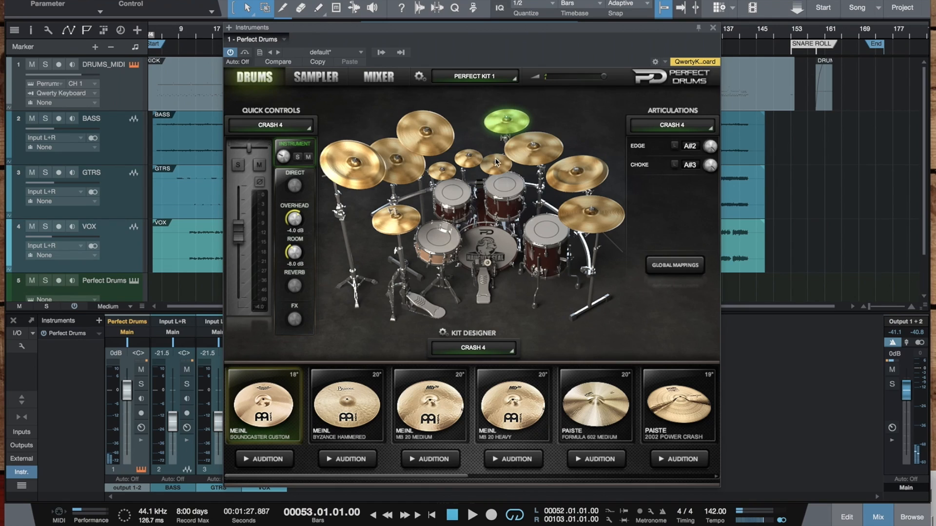
Visit Splash 1, set the Bell's reverb to -10.3 dB, then view China 1 and the snare.
click(494, 166)
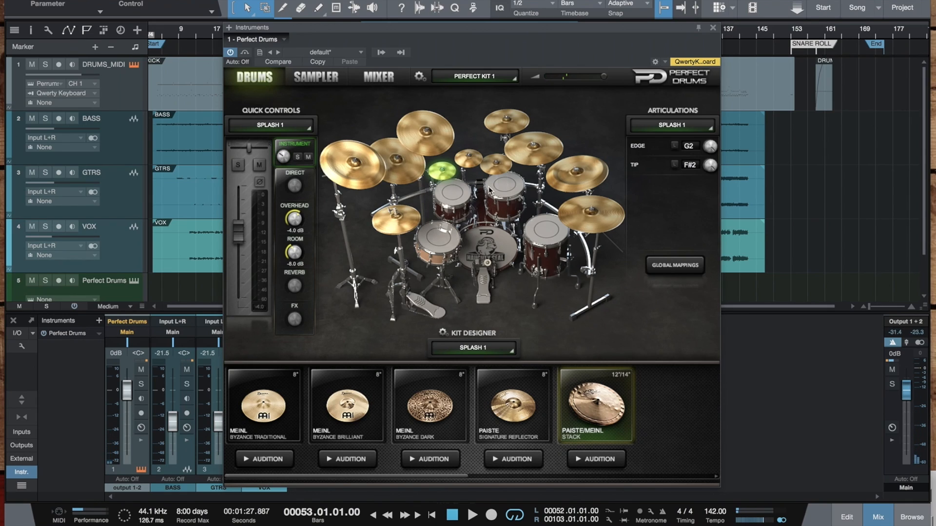
click(465, 157)
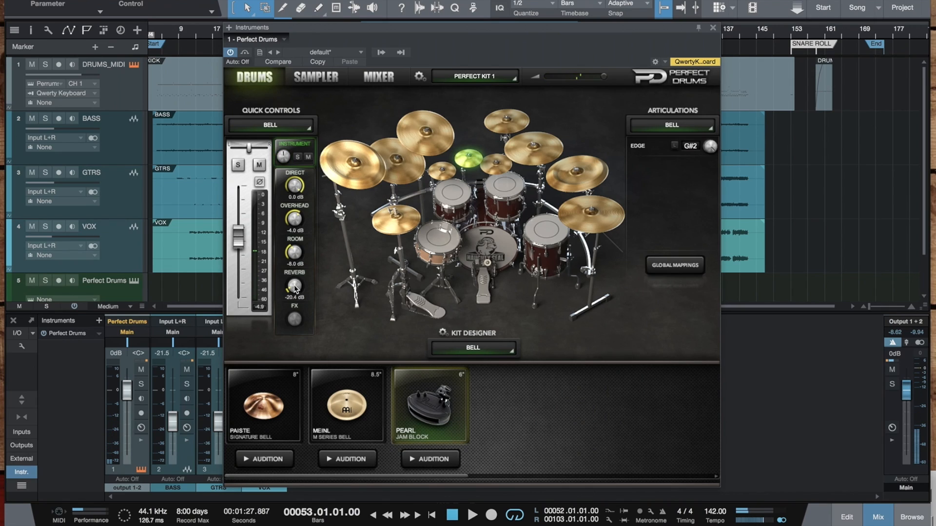
drag(294, 285, 294, 268)
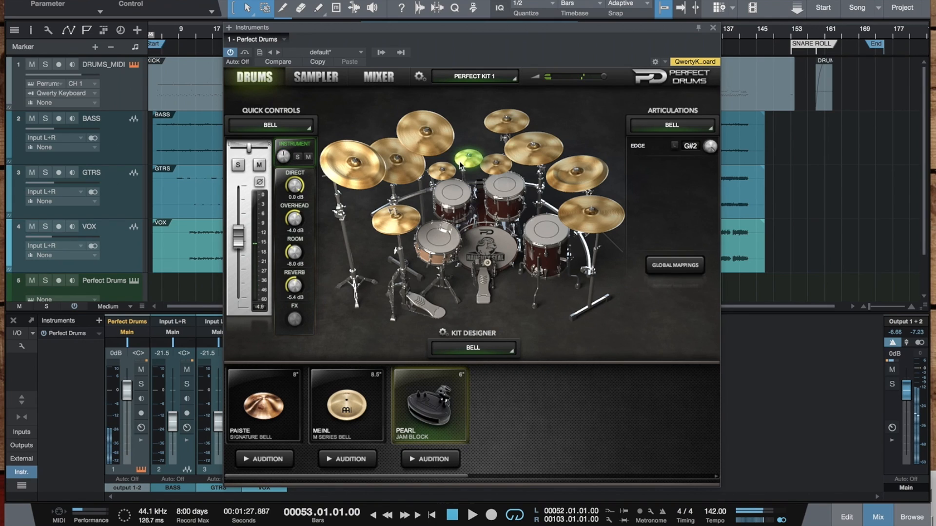
drag(292, 285, 295, 301)
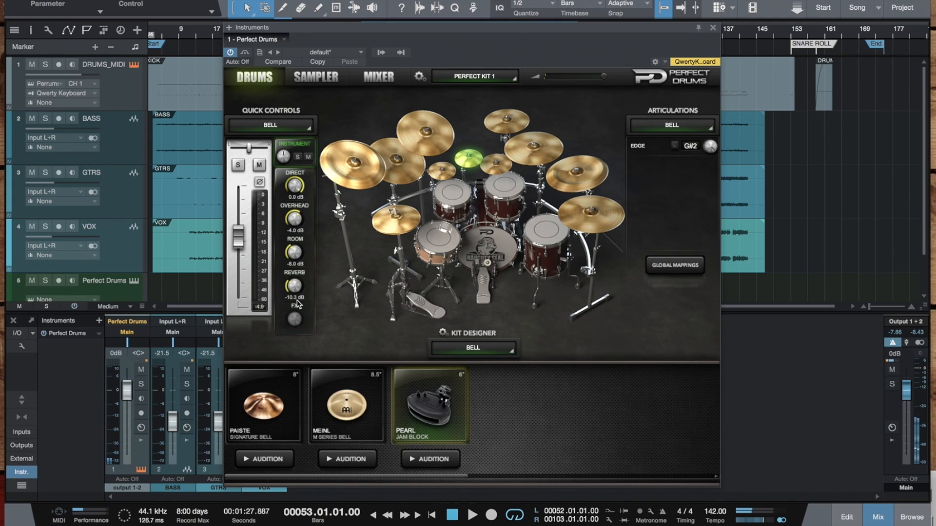
click(375, 155)
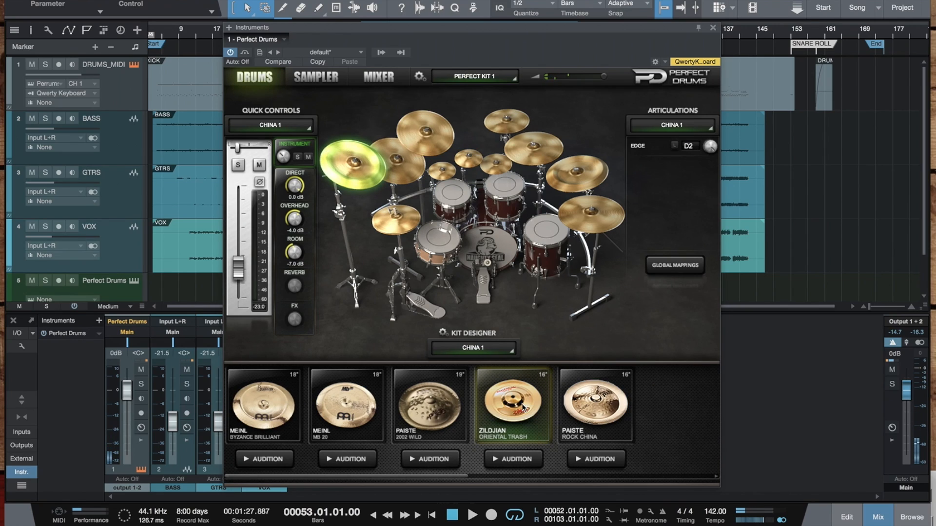
mouse_move(428, 149)
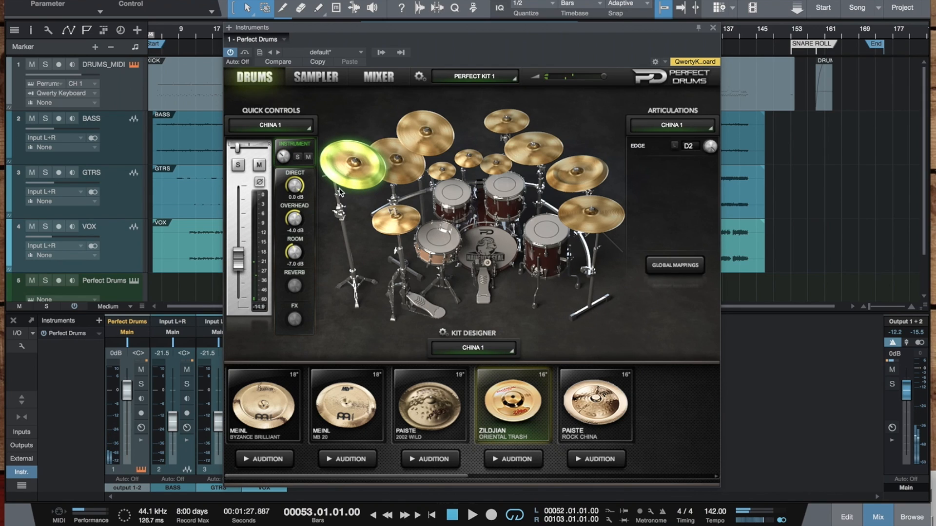
mouse_move(436, 235)
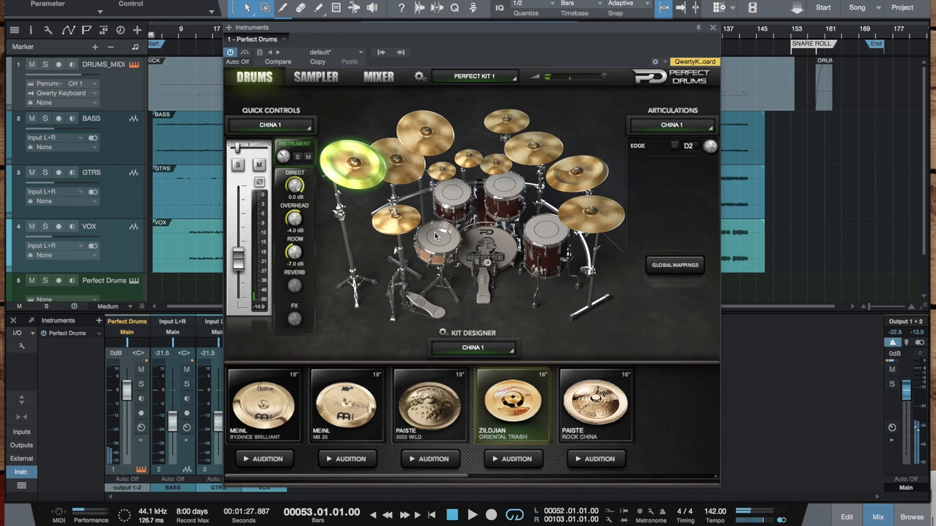
click(439, 237)
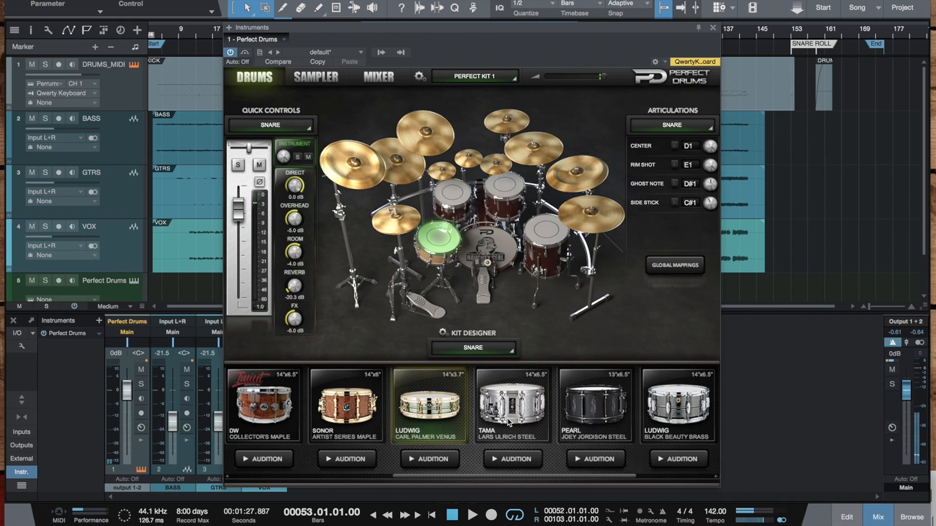
Swap the snare to Pearl Joey Jordison Steel, then to Slingerland Artist Classic Maple.
click(594, 404)
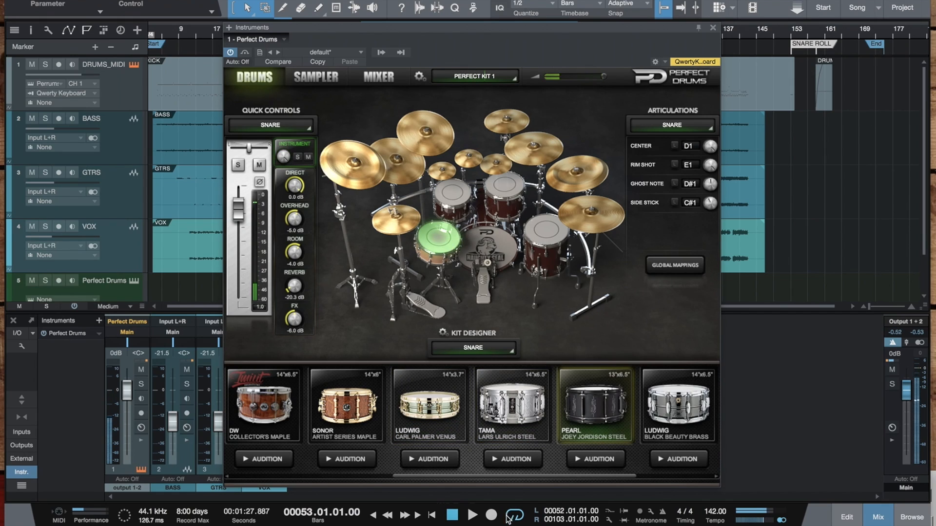
scroll(right, 3)
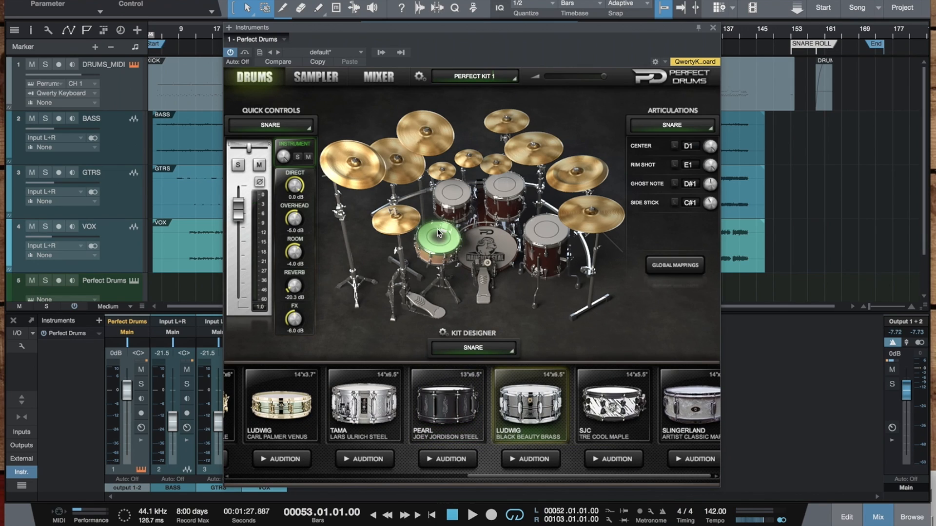
click(612, 404)
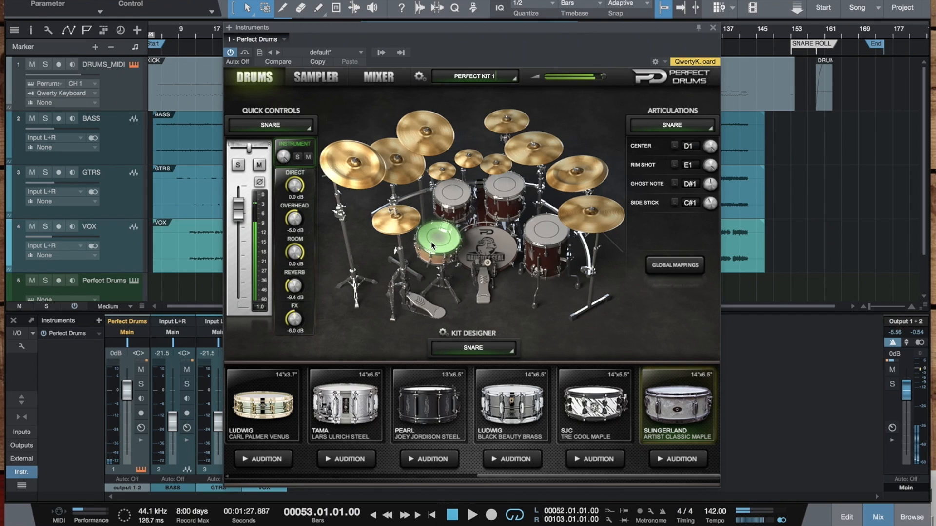
click(474, 76)
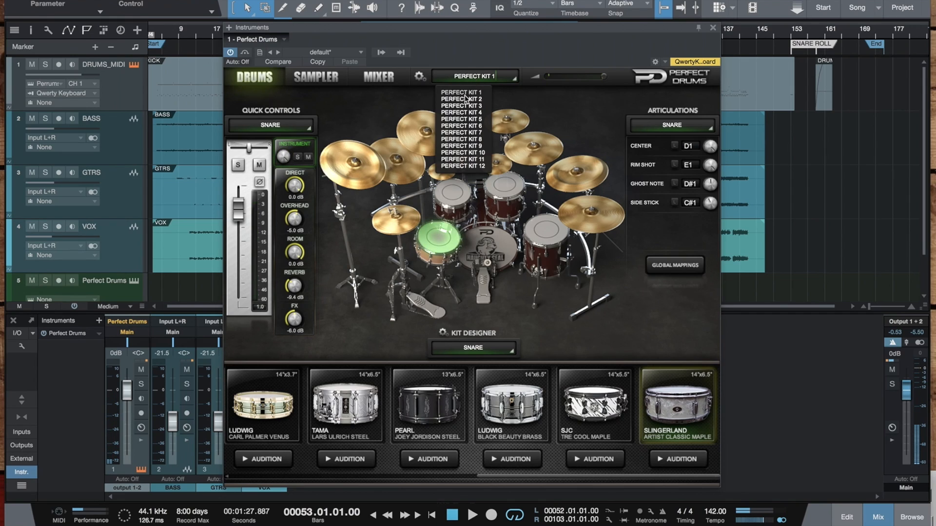
Load Perfect Kit 2, start editing the Side Stick note, and open Global Mappings.
click(462, 99)
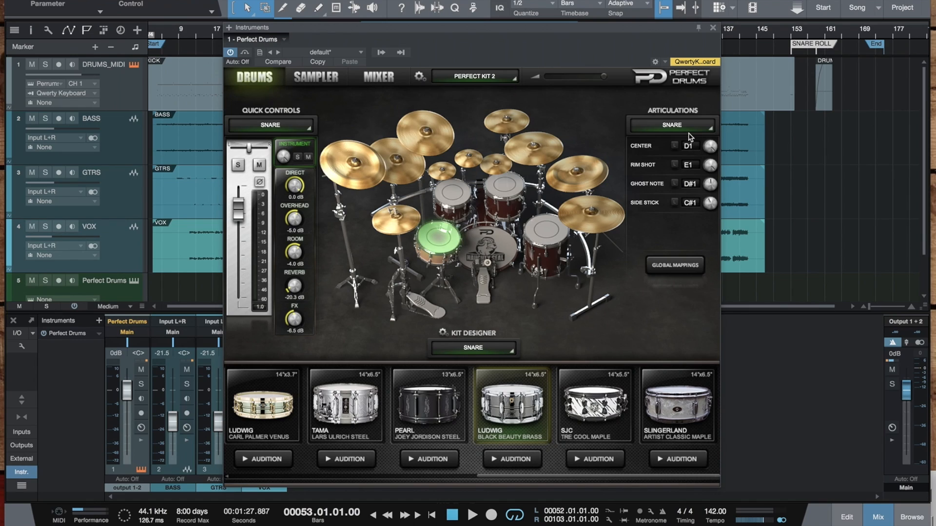
mouse_move(694, 152)
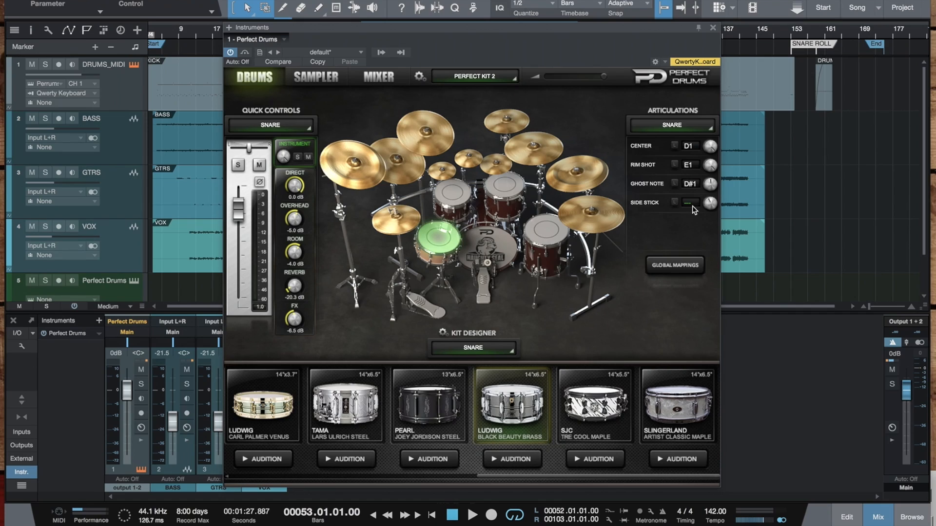
click(689, 202)
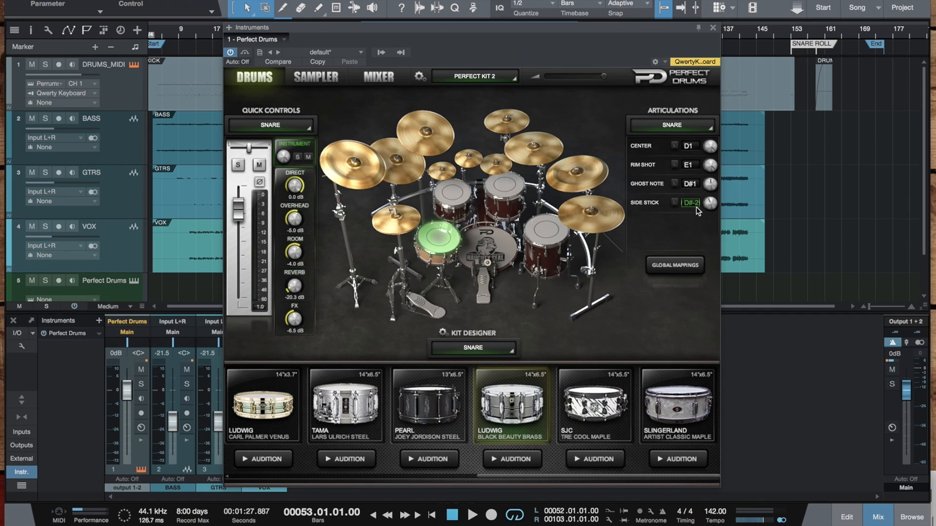
mouse_move(696, 209)
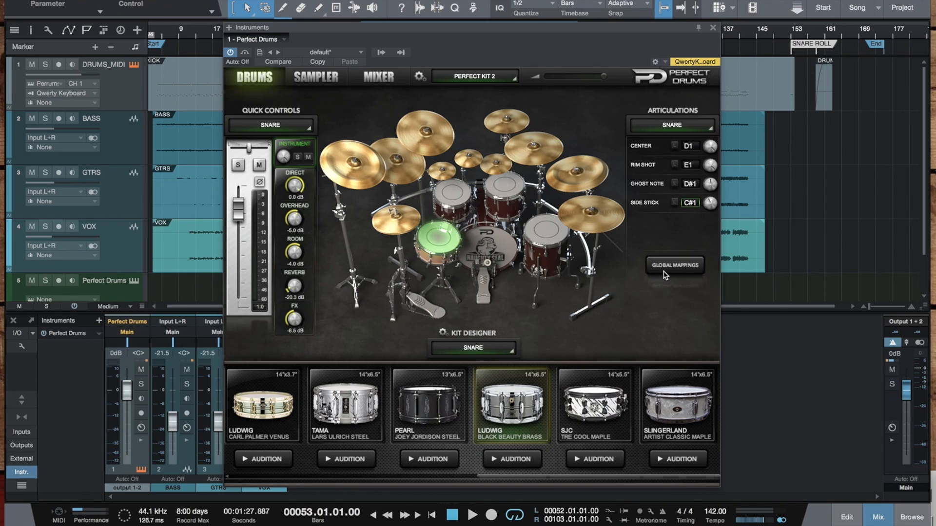
click(673, 265)
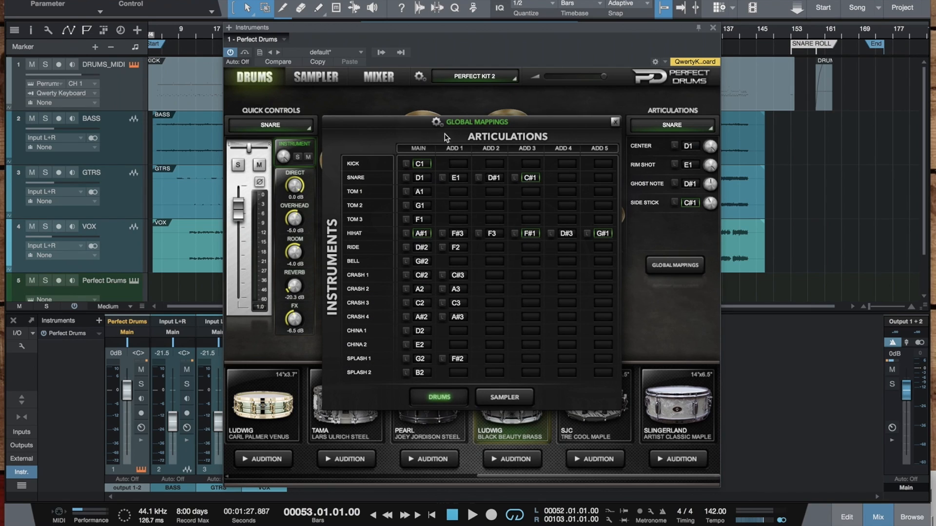
click(436, 122)
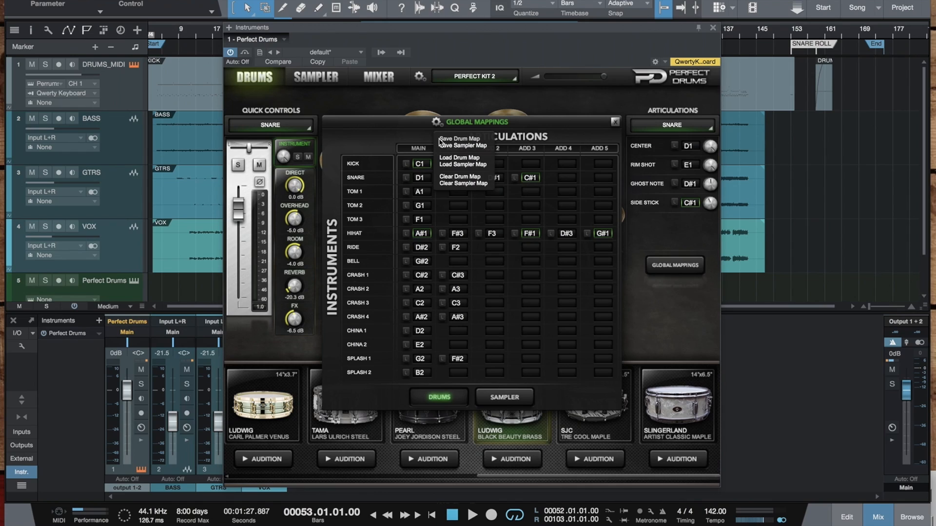
click(460, 157)
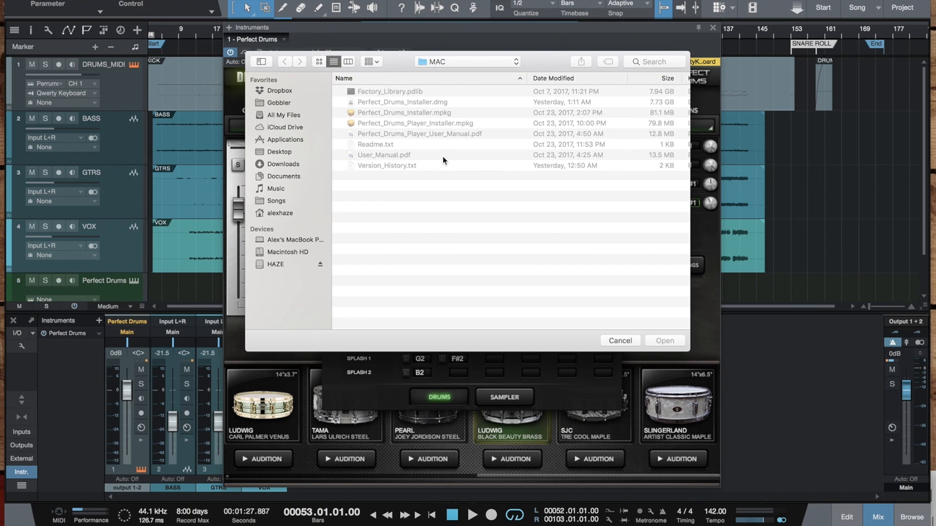
mouse_move(309, 265)
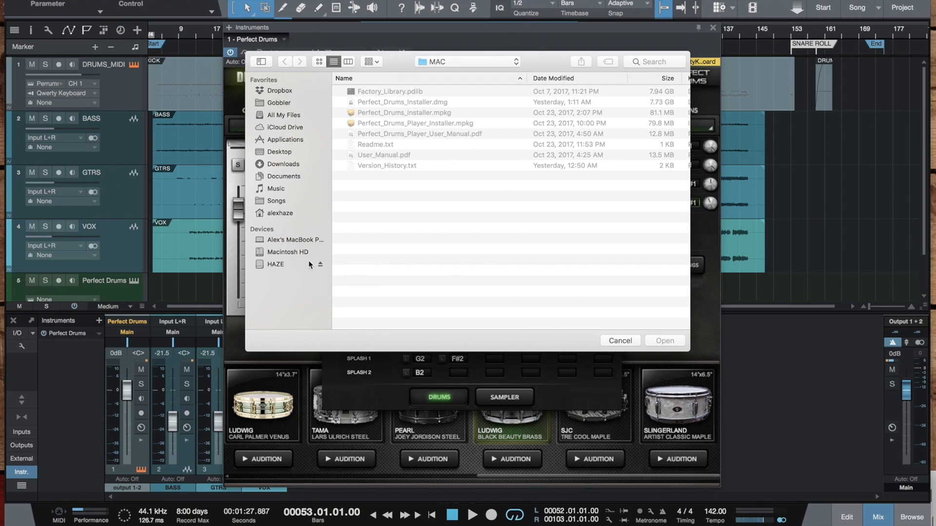
click(286, 252)
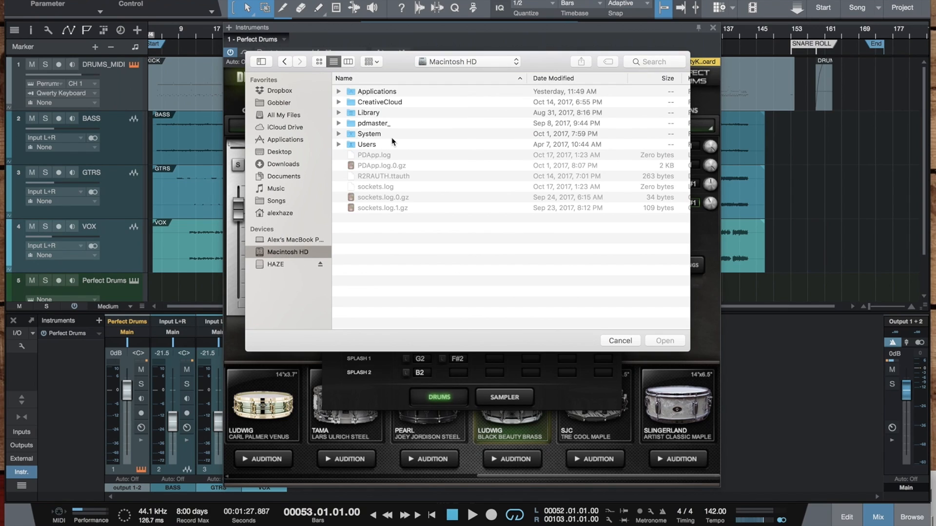
click(368, 112)
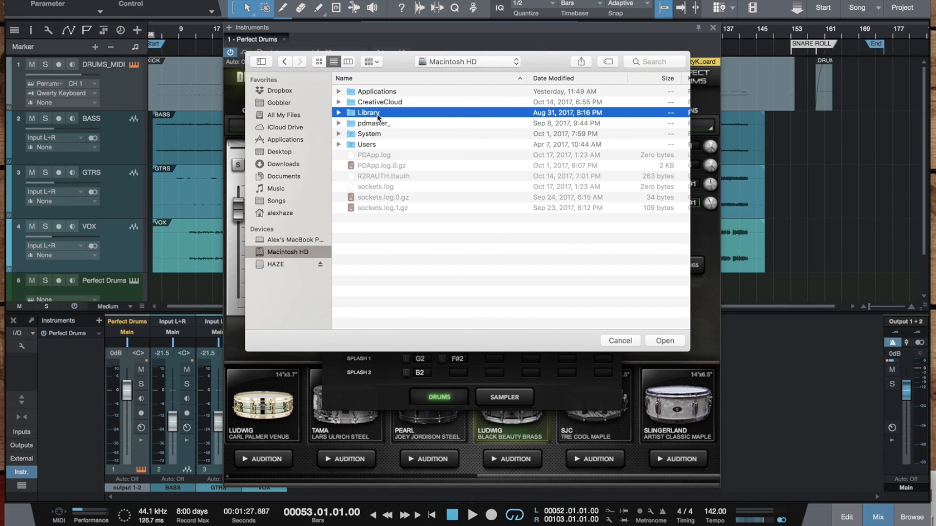
double_click(369, 112)
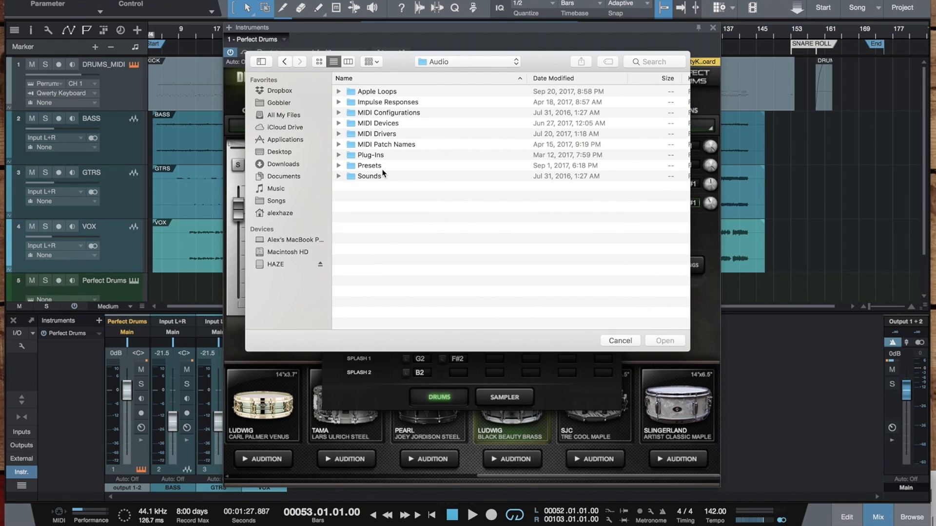
double_click(369, 166)
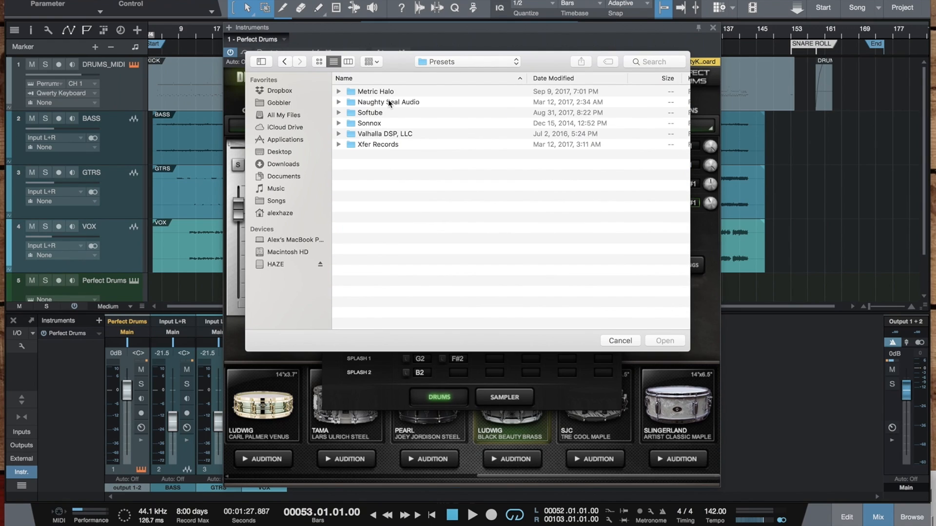
double_click(375, 91)
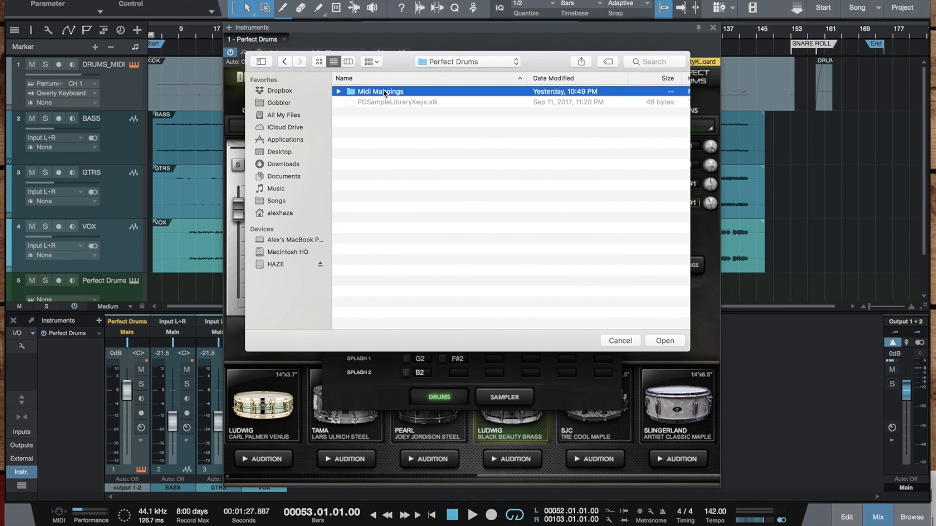
double_click(380, 92)
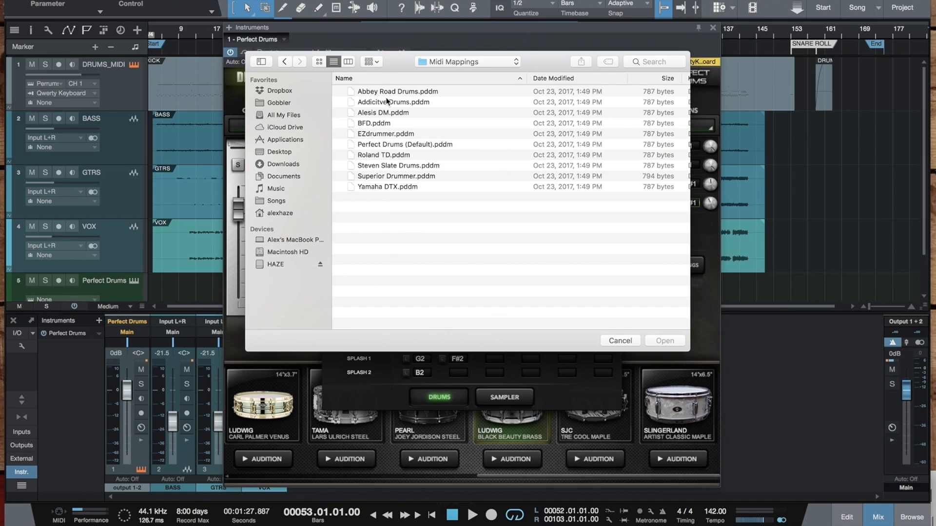
click(383, 112)
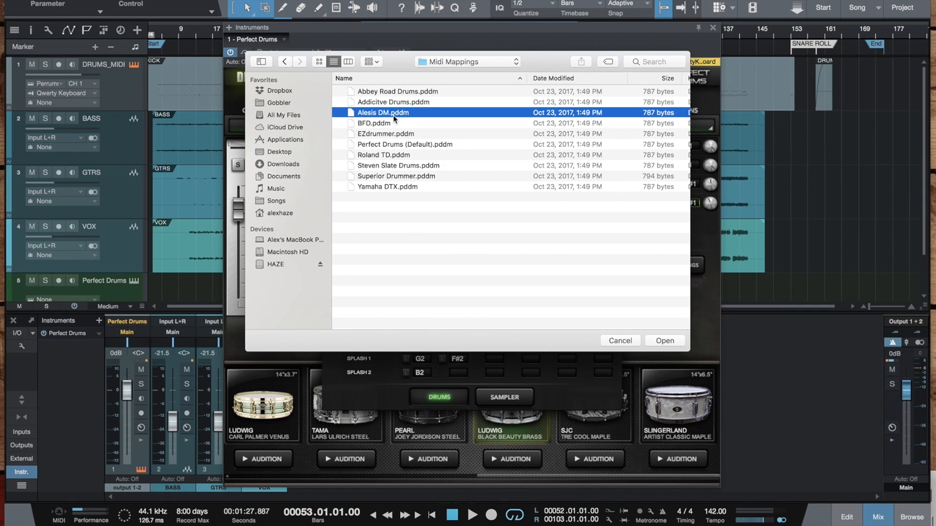
click(385, 155)
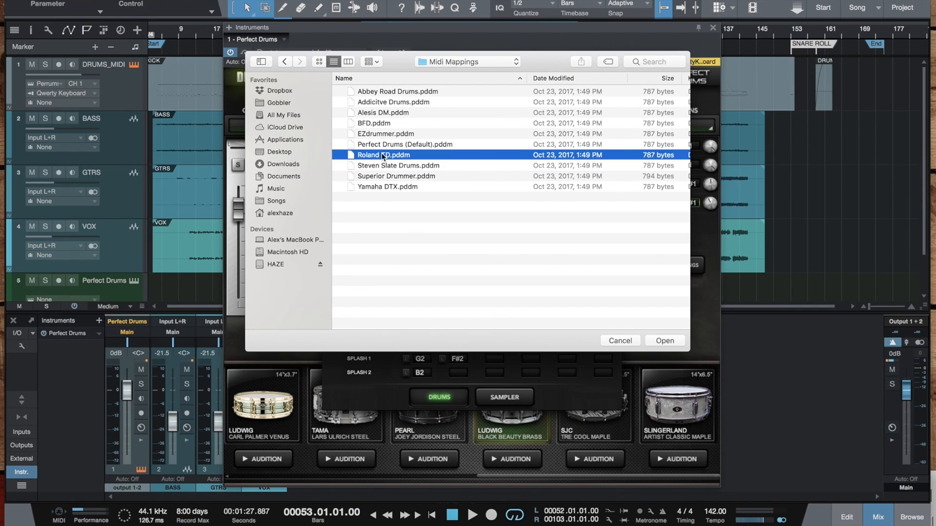
click(386, 186)
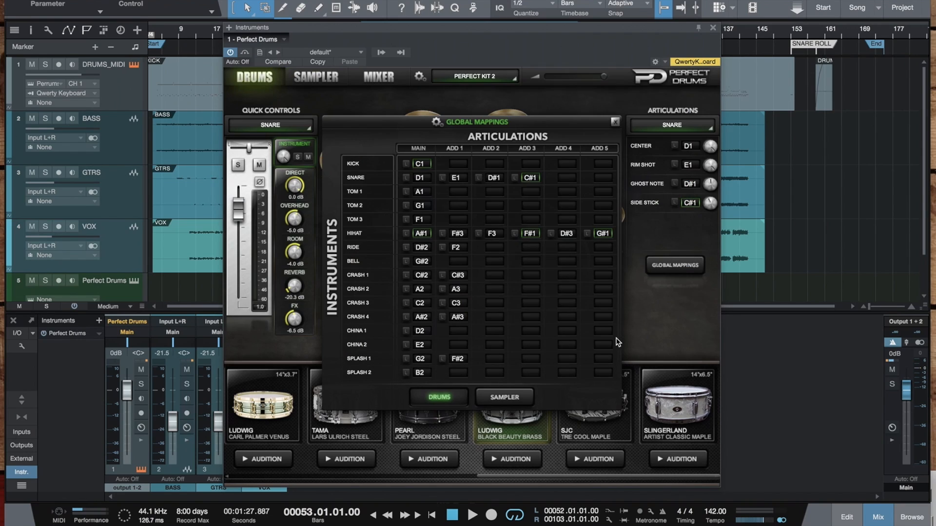
mouse_move(659, 246)
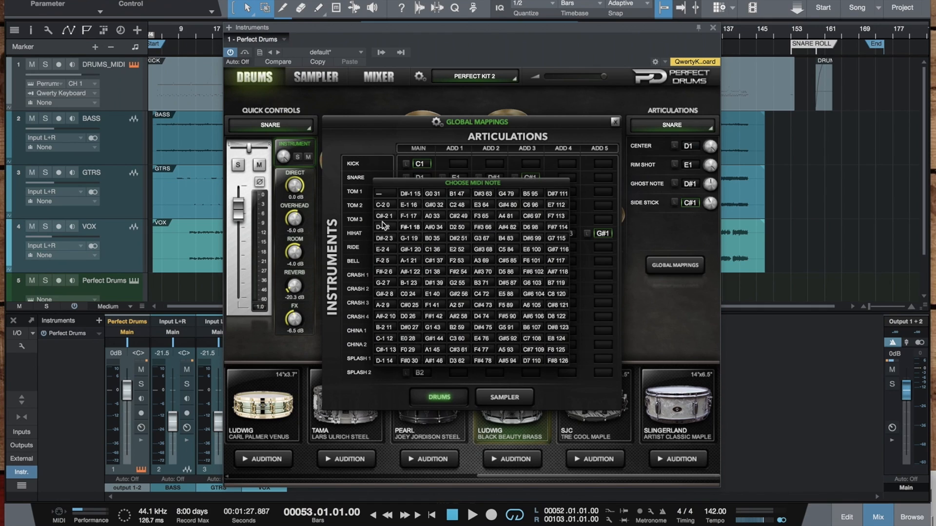
mouse_move(418, 250)
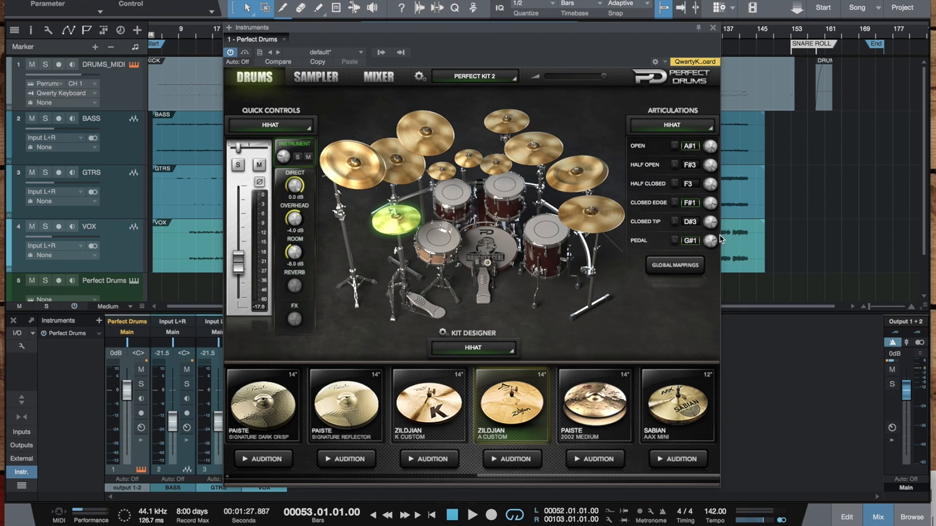
mouse_move(712, 29)
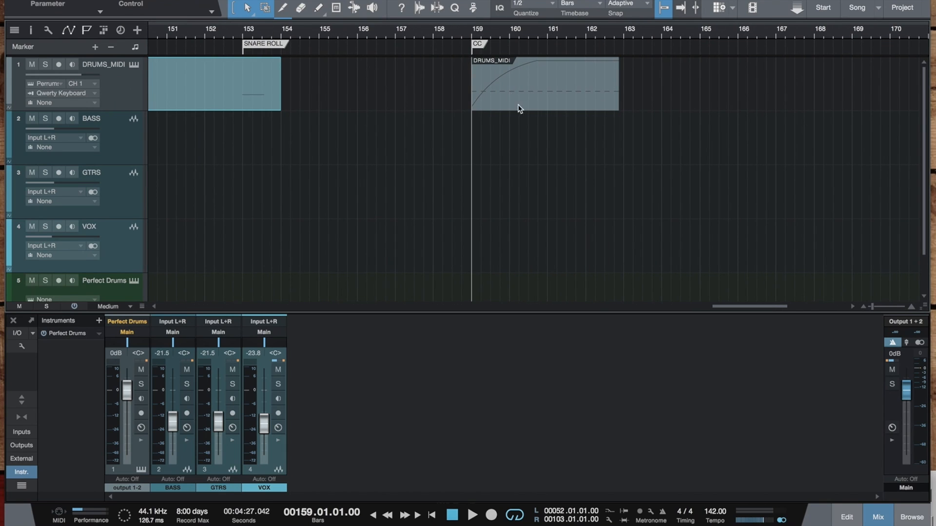
Open the bar 159 CC part and lower its Foot Controller curve peak to about 80.
double_click(543, 84)
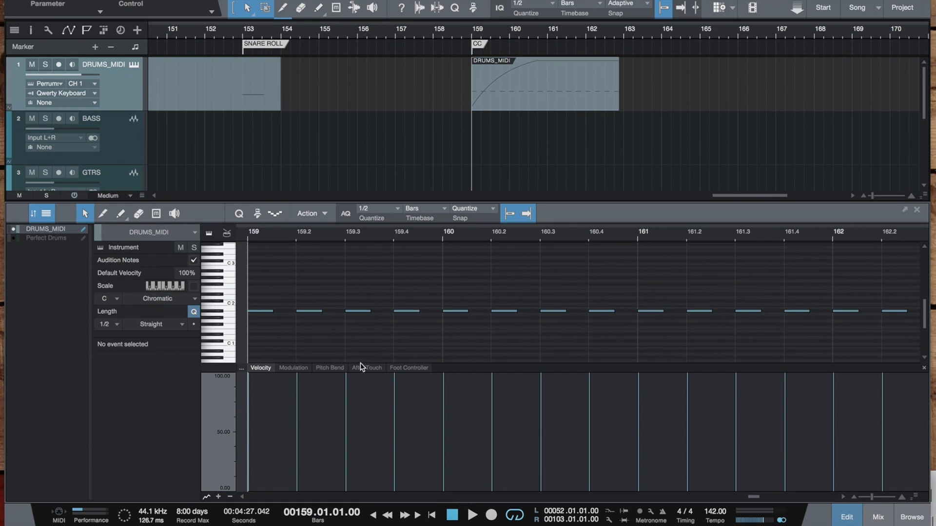
click(409, 367)
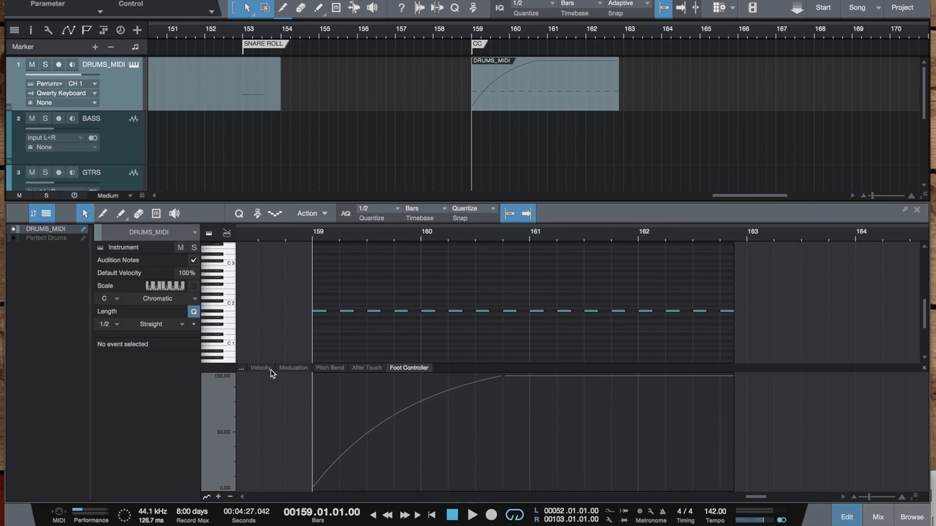
click(471, 514)
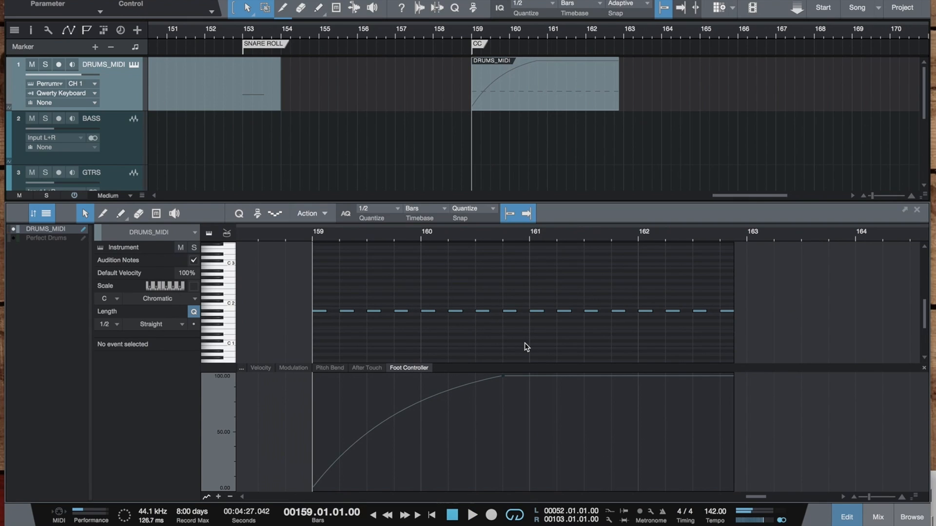
mouse_move(526, 356)
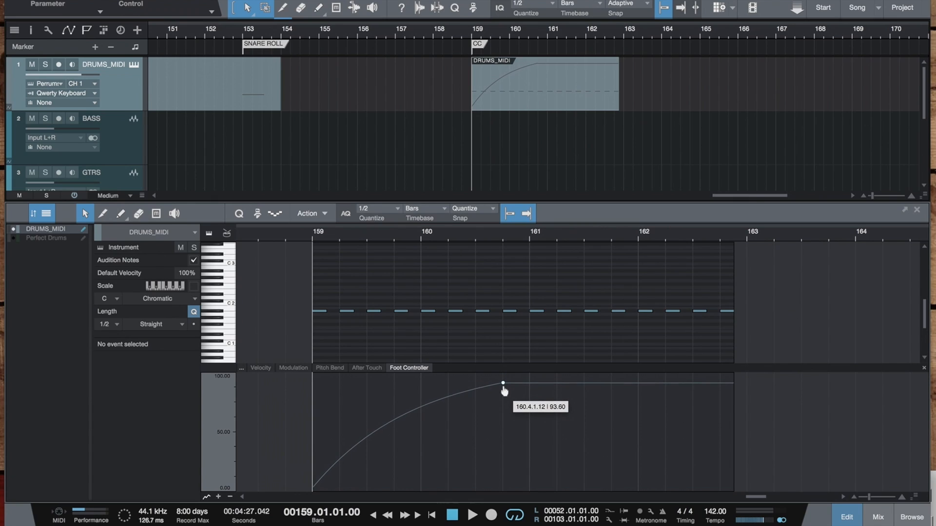
drag(502, 383, 502, 398)
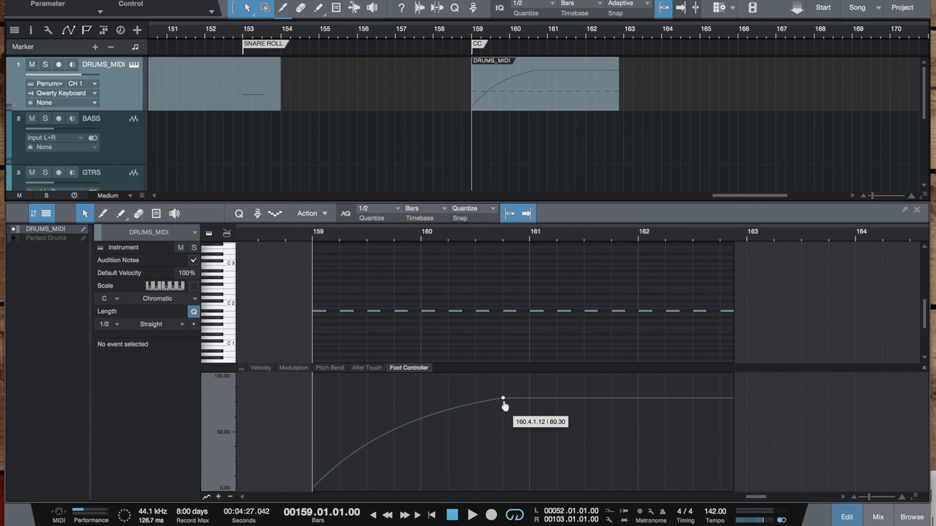
mouse_move(238, 49)
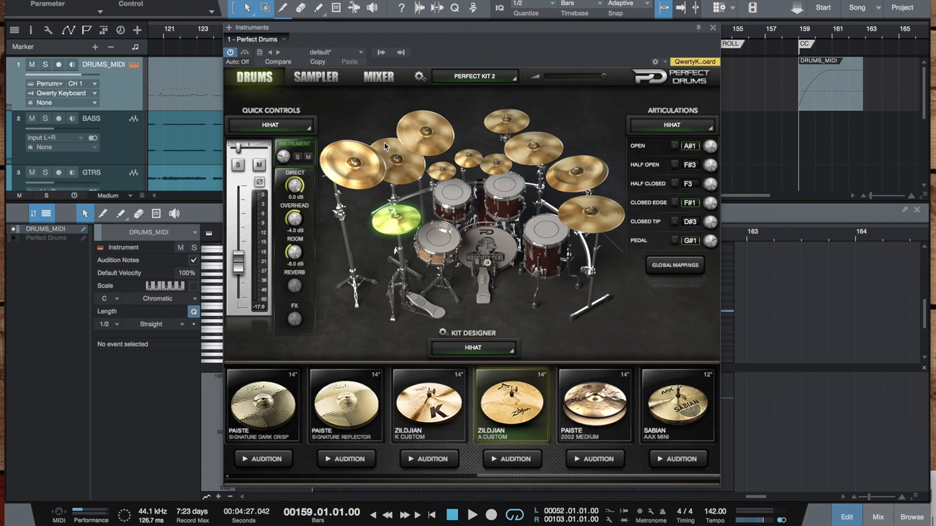
Switch Perfect Drums to the Sampler page and show the sampler save/load options.
click(316, 77)
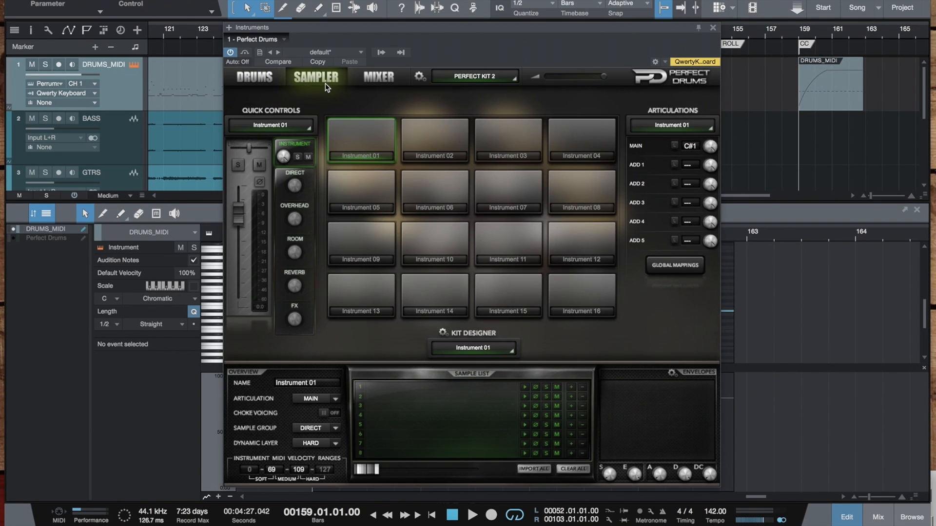
mouse_move(476, 157)
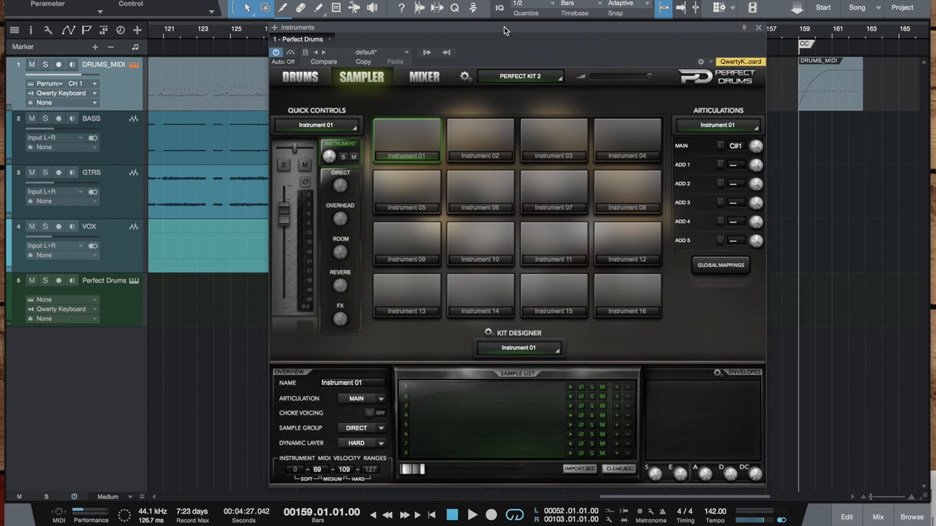
mouse_move(375, 393)
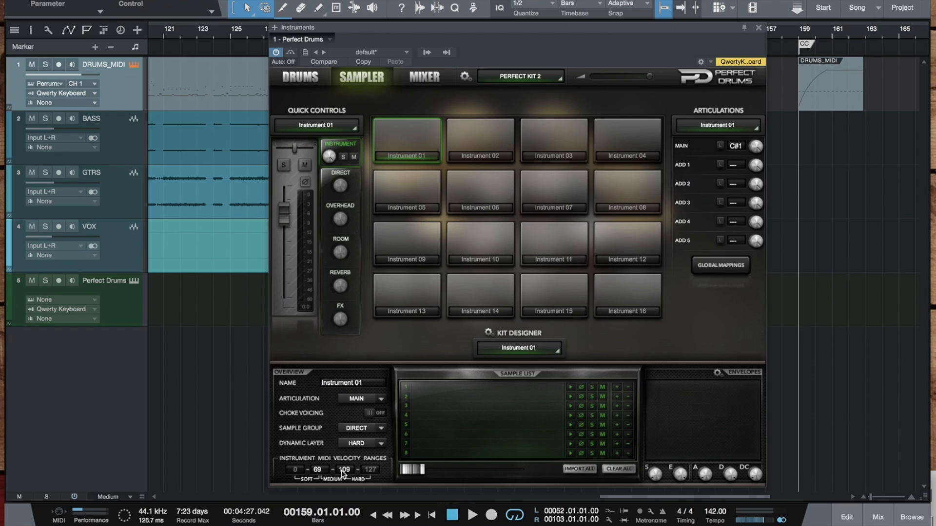
mouse_move(422, 151)
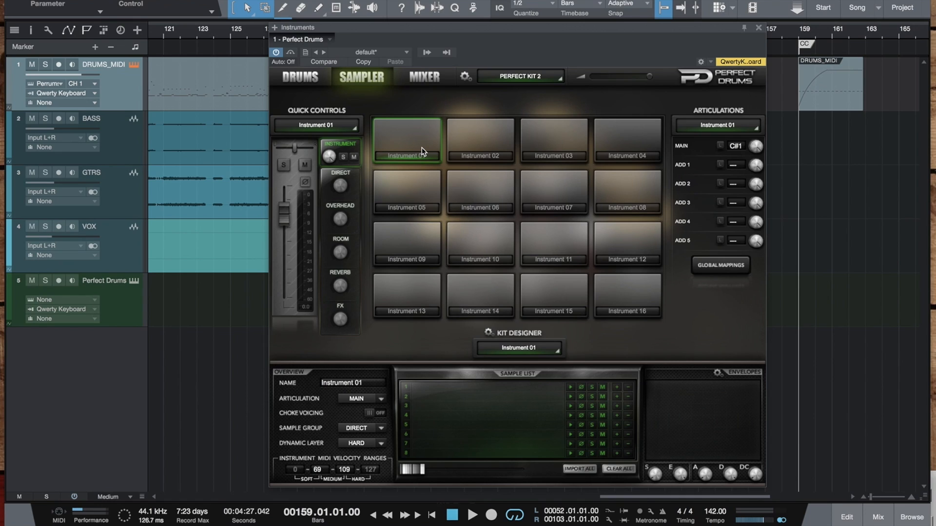
mouse_move(678, 158)
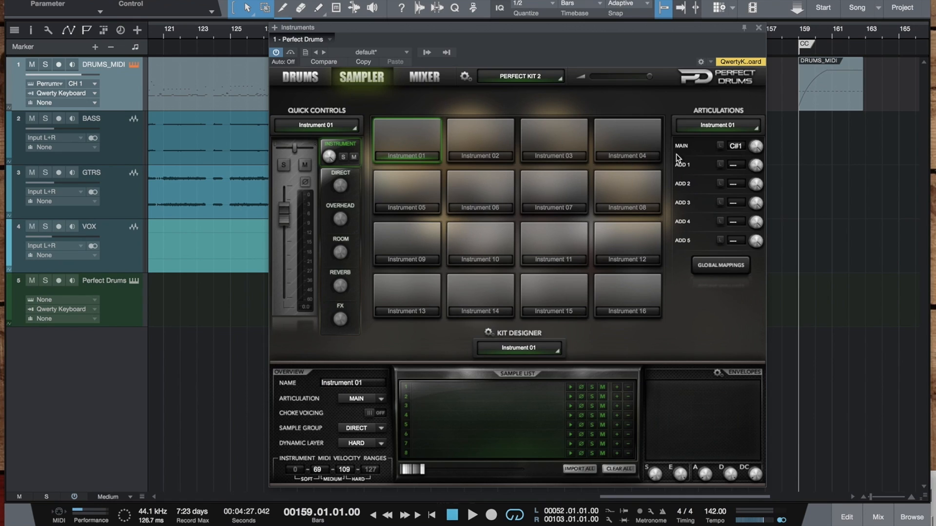
mouse_move(593, 452)
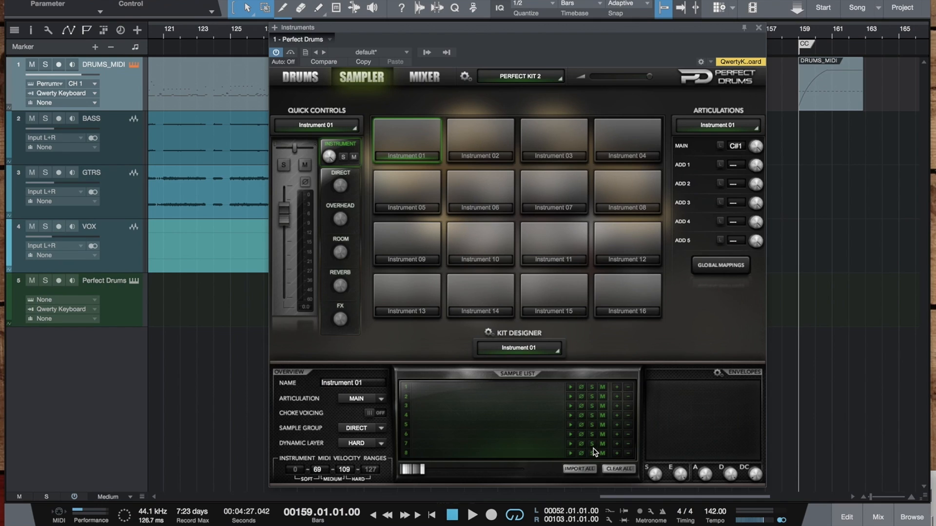
click(487, 333)
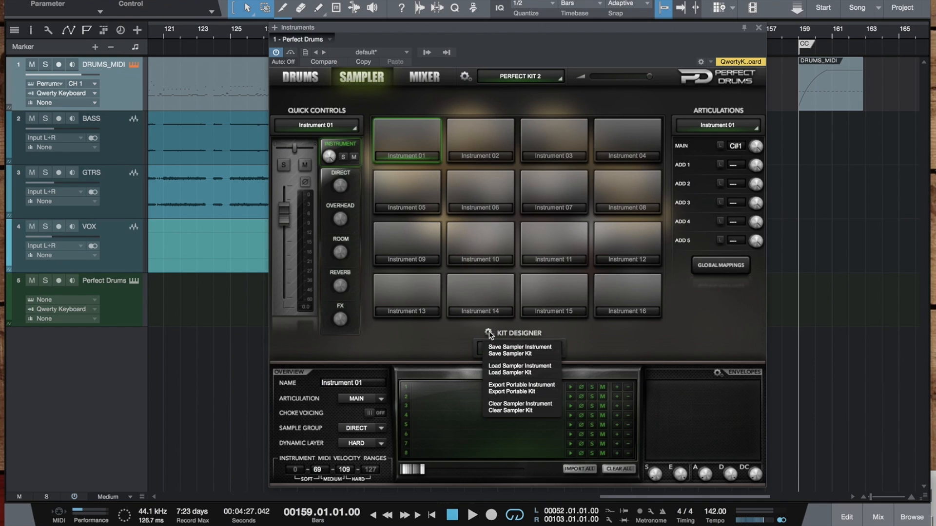
Load MY SNARE_REGULAR.pdpi, clear it, then start loading another sampler instrument.
click(519, 366)
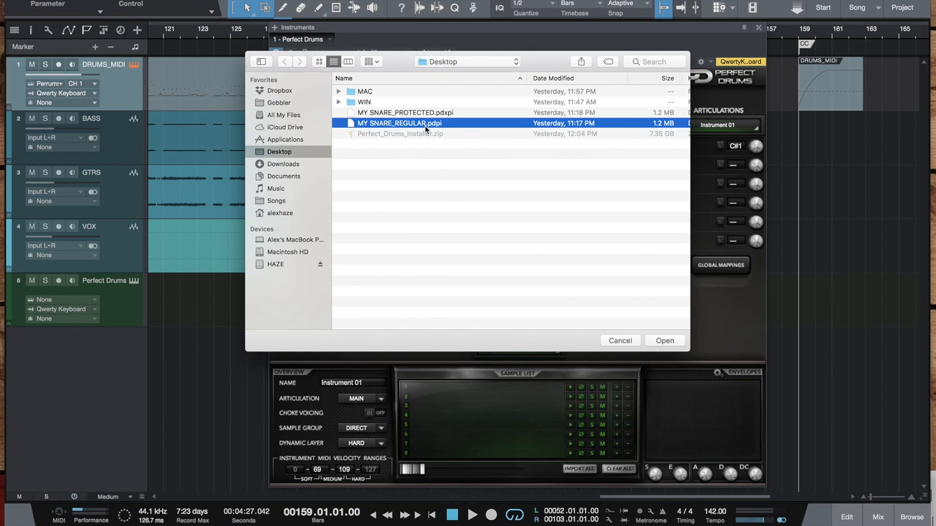
click(664, 340)
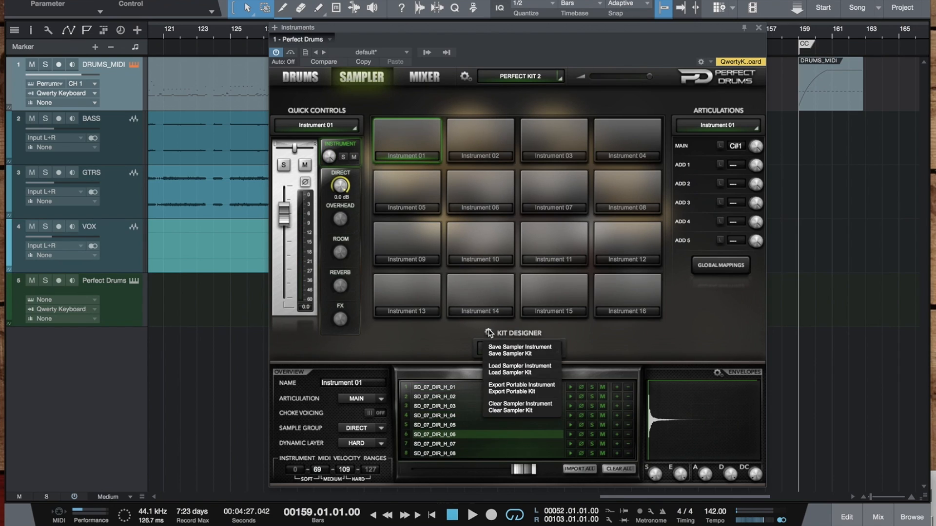
mouse_move(509, 411)
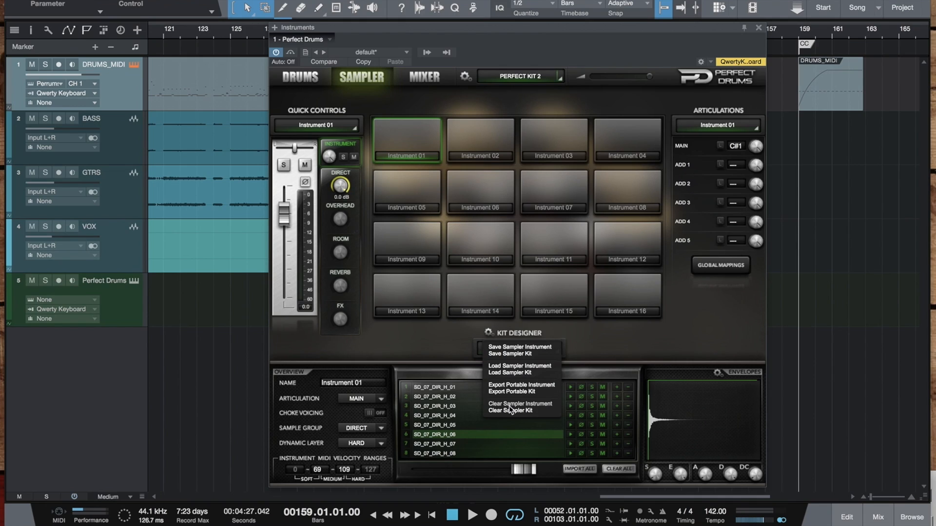
click(519, 407)
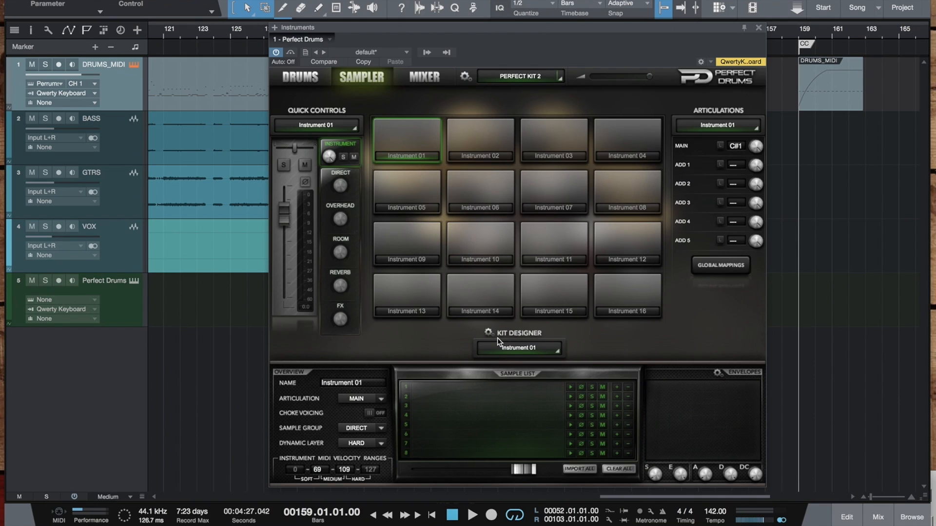
click(488, 333)
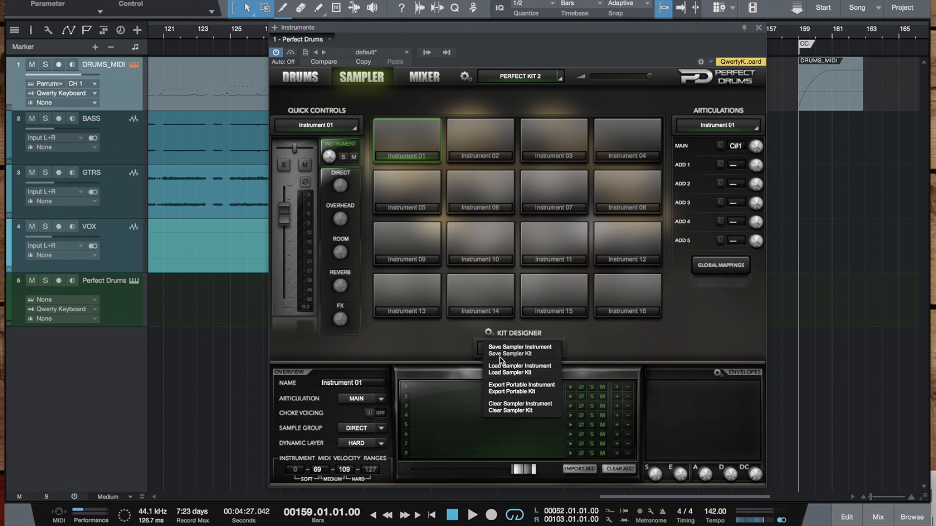
click(521, 366)
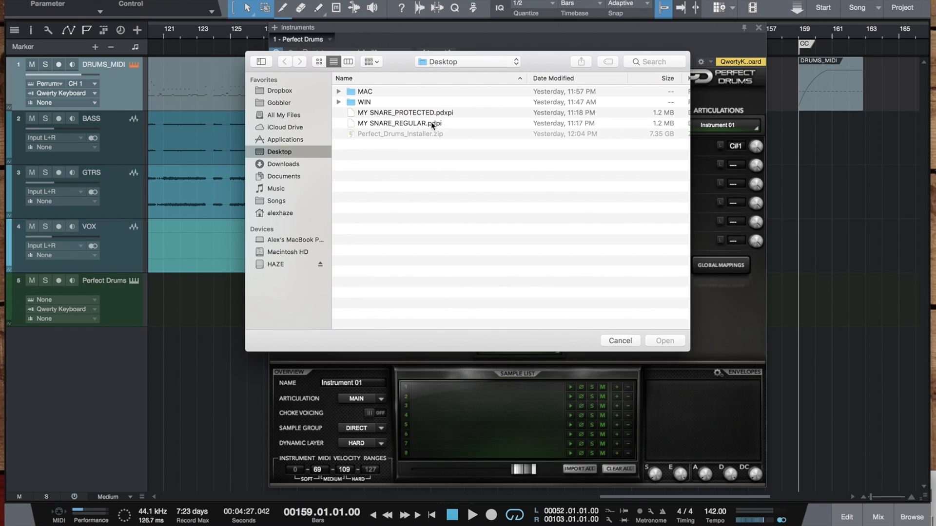
Try loading MY SNARE_PROTECTED.pdxpi, then cancel its user ID and key authorization prompt.
click(405, 113)
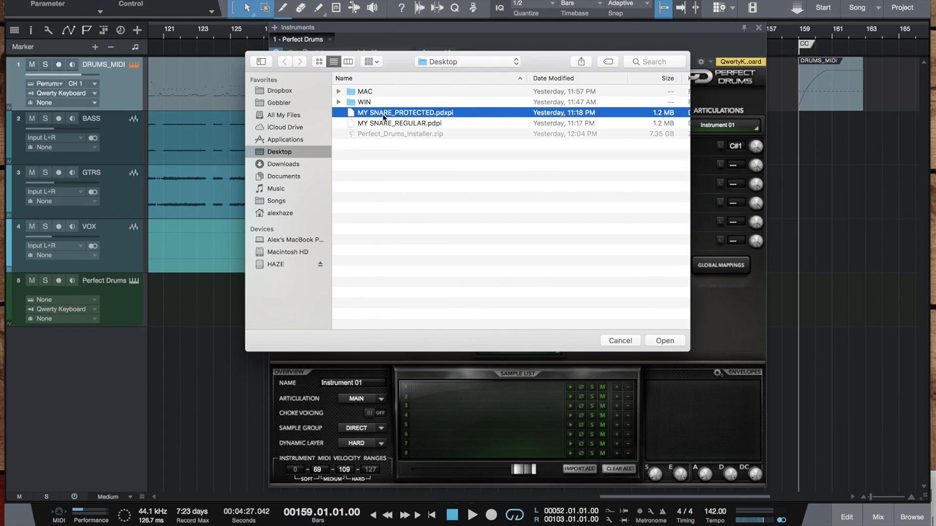
mouse_move(447, 120)
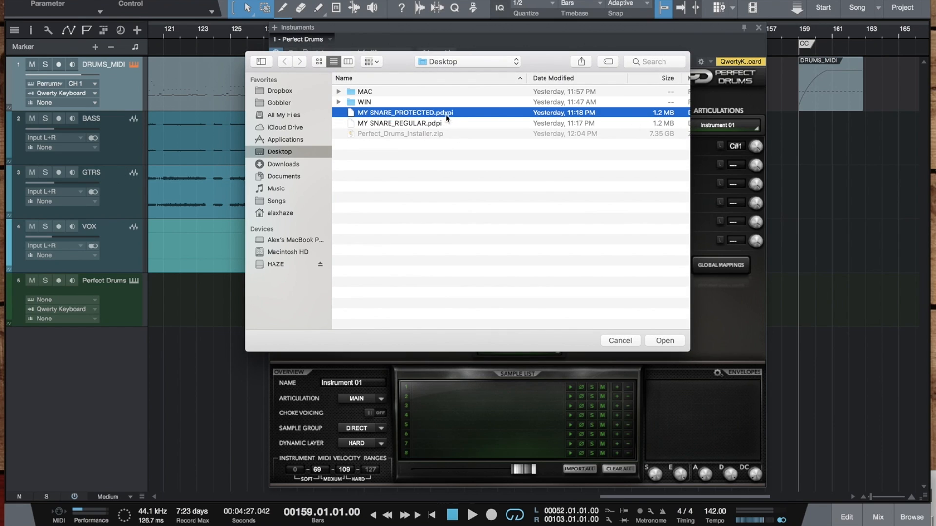
mouse_move(436, 120)
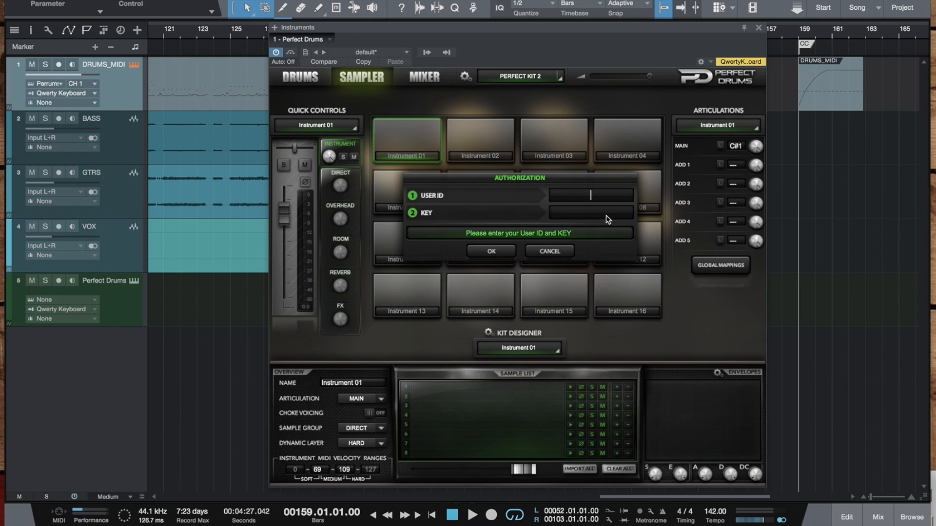
mouse_move(435, 202)
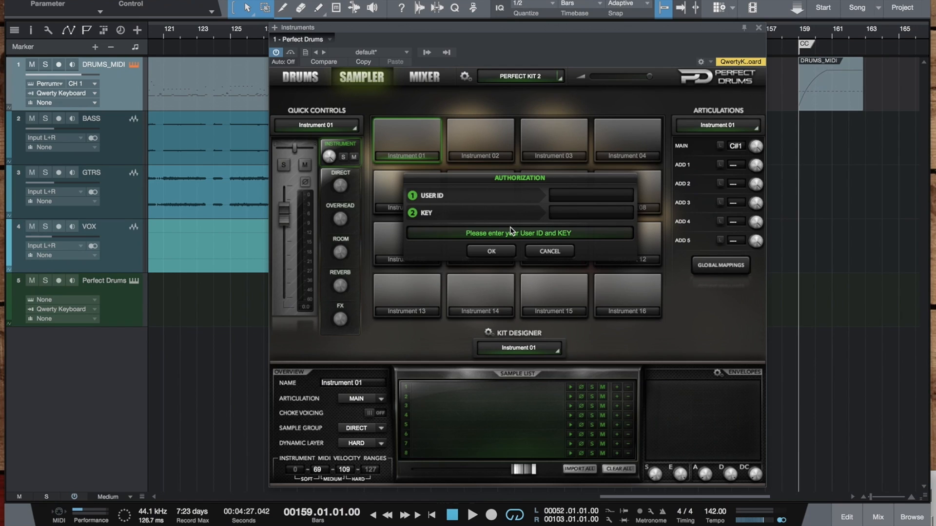
mouse_move(532, 250)
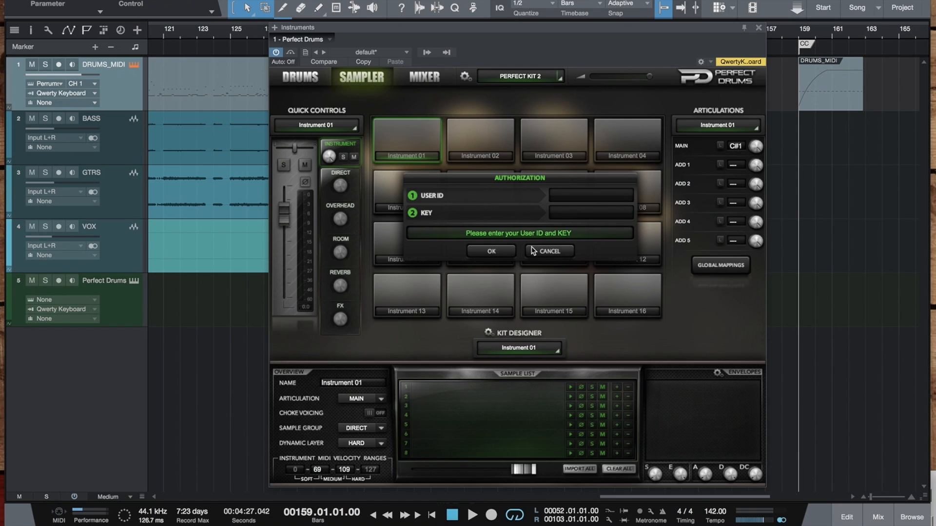
mouse_move(547, 251)
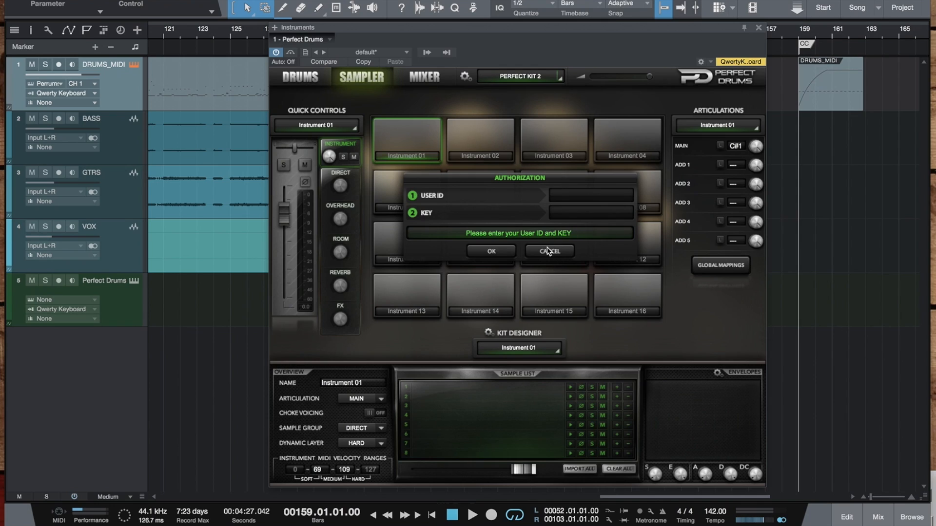
click(548, 251)
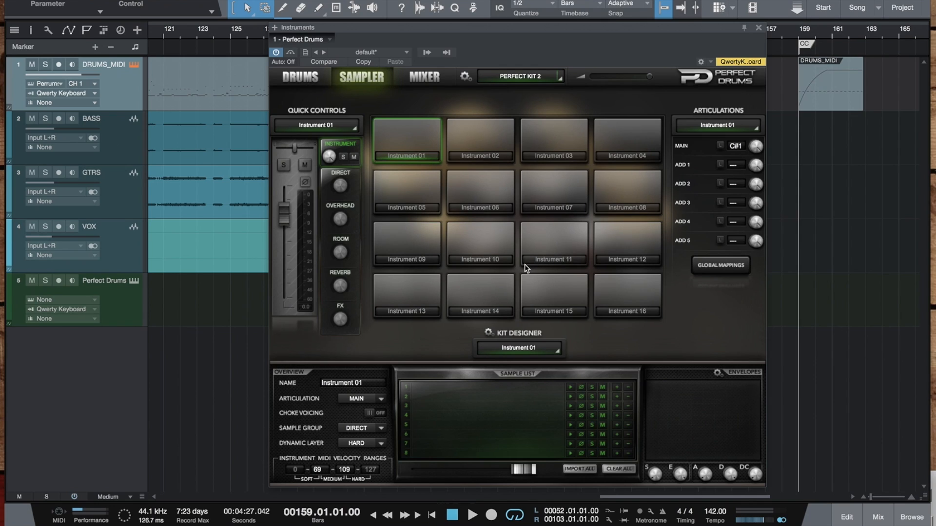
mouse_move(423, 73)
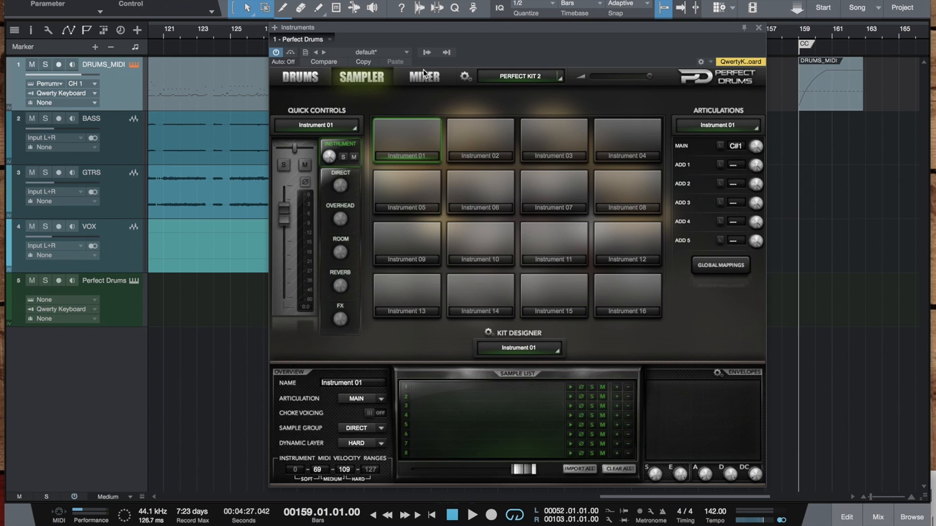
click(423, 76)
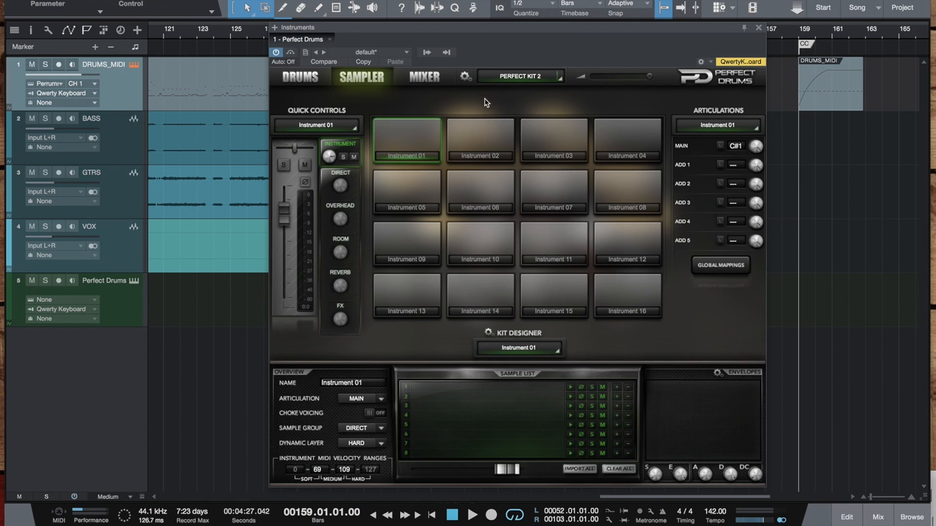
Review the Perfect Drums mixer, then return to the drums view and choose Perfect Kit 1.
click(423, 77)
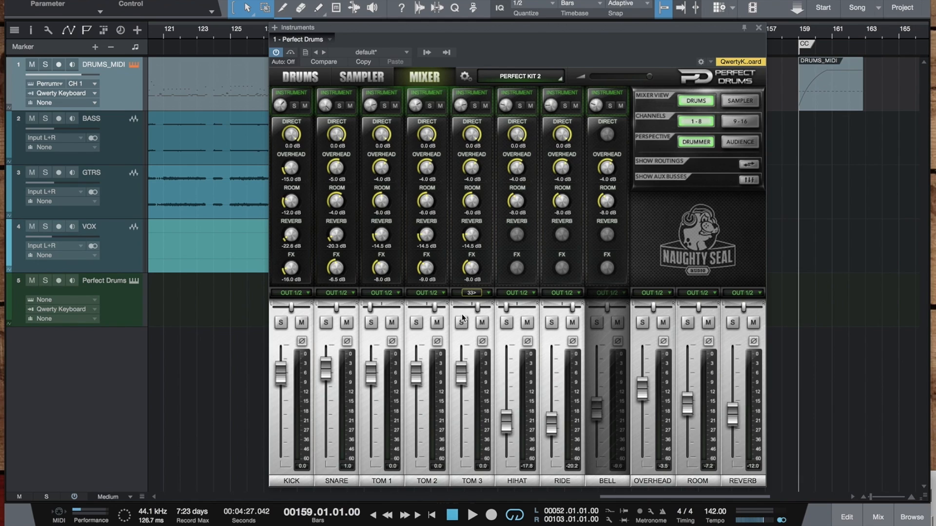
mouse_move(708, 207)
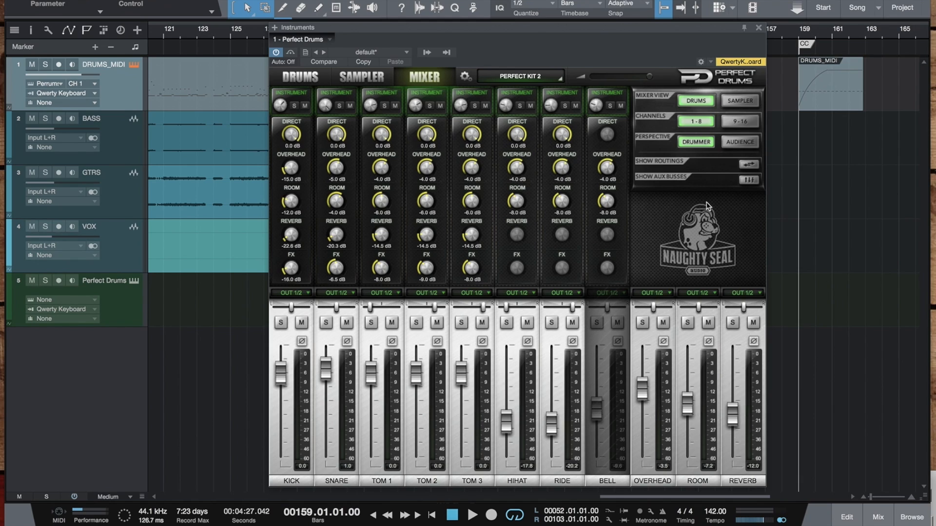
mouse_move(377, 85)
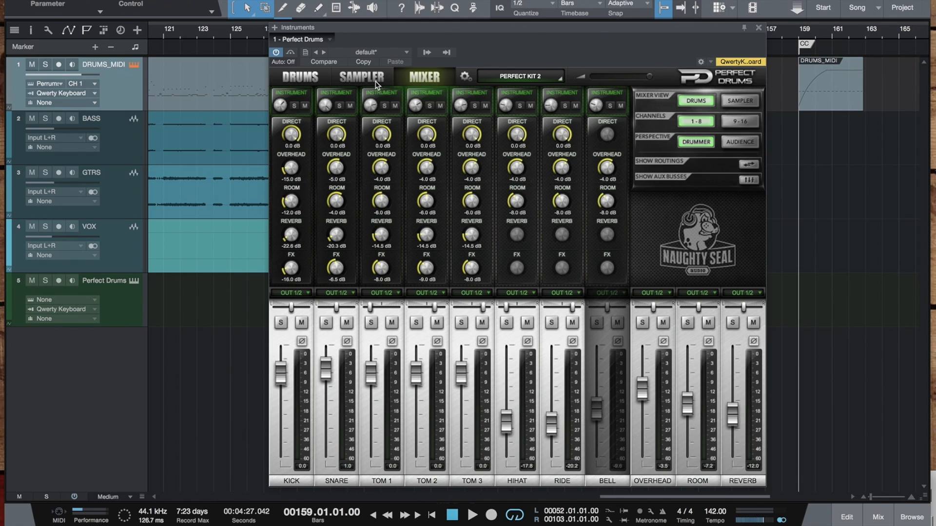
click(298, 77)
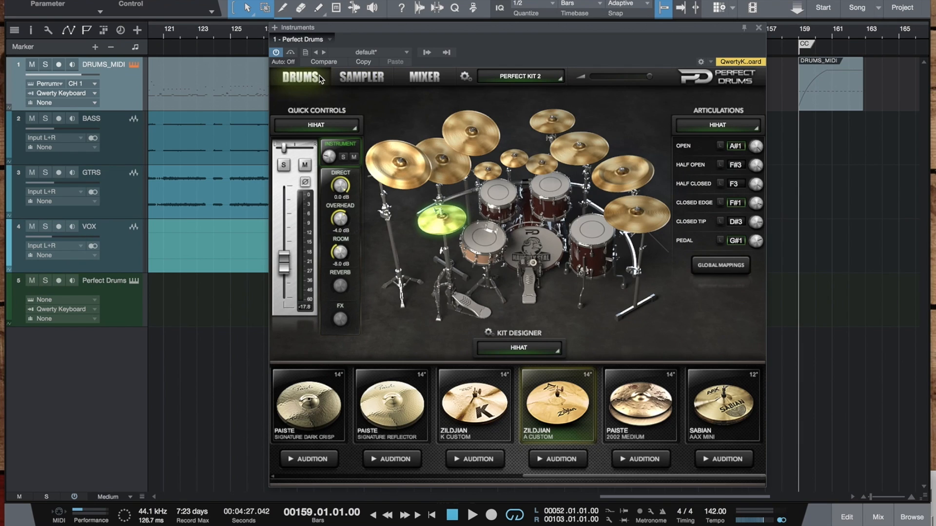
click(519, 77)
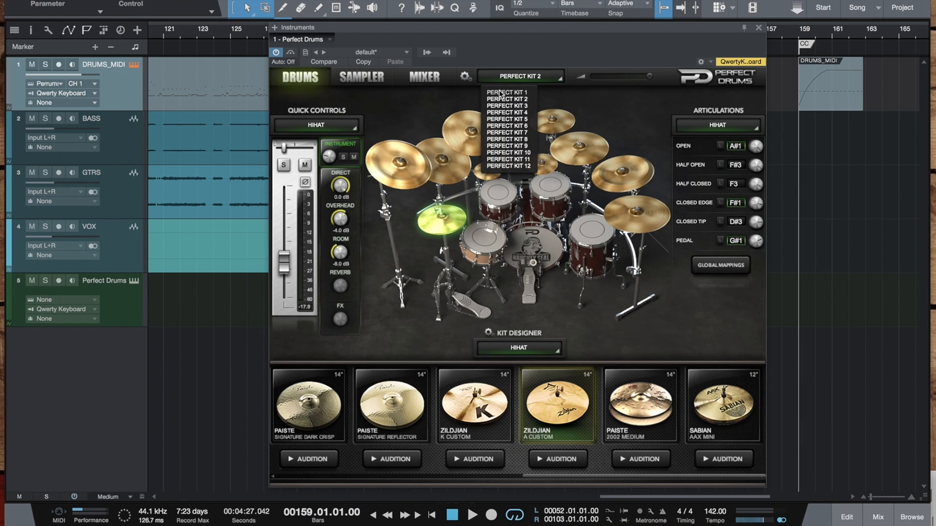
click(508, 91)
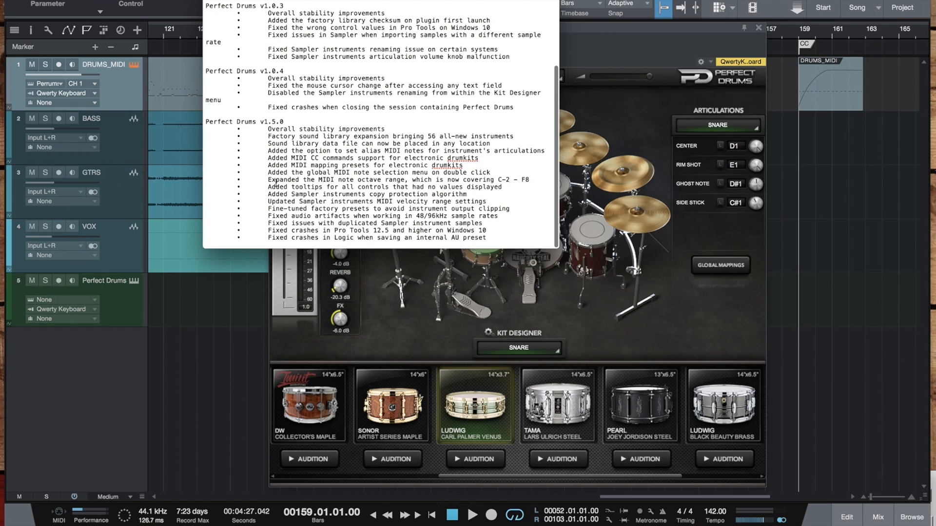
Read through the v1.5.0 changelog notes and close the Perfect Drums window.
drag(270, 216, 489, 231)
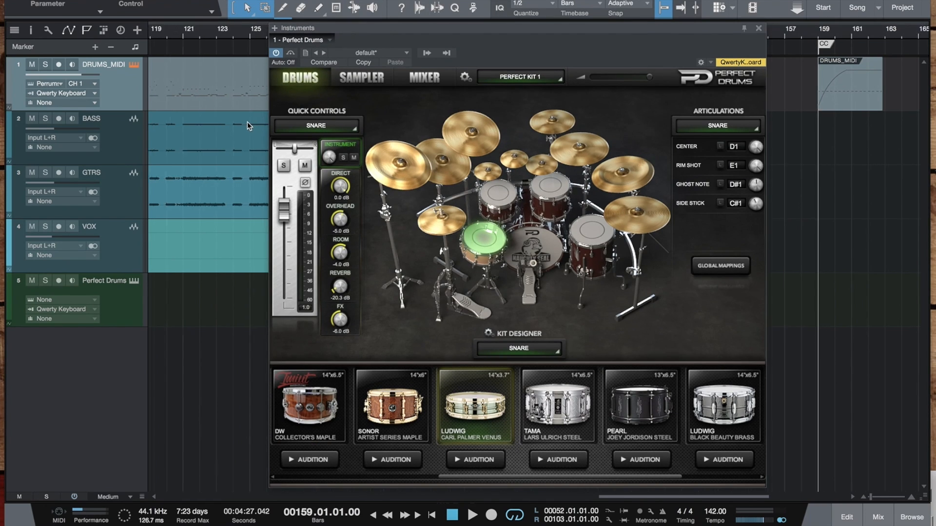
click(758, 28)
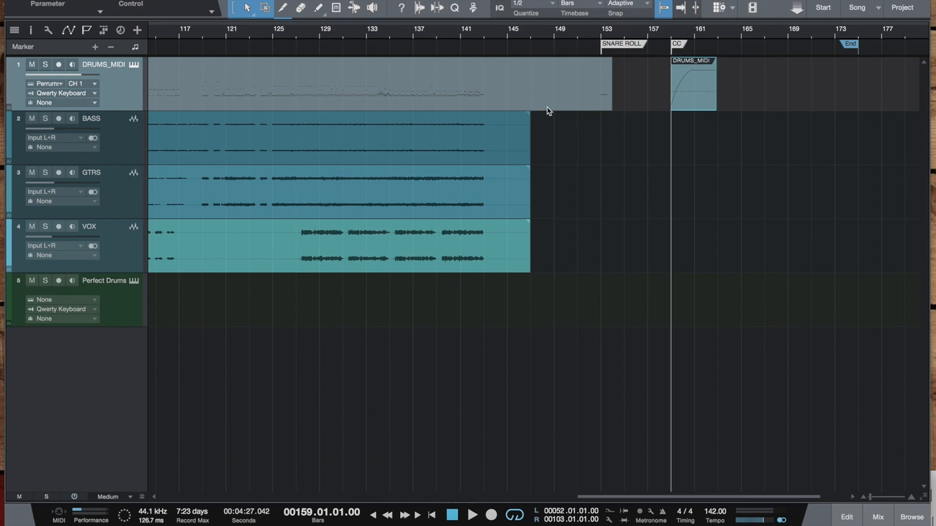